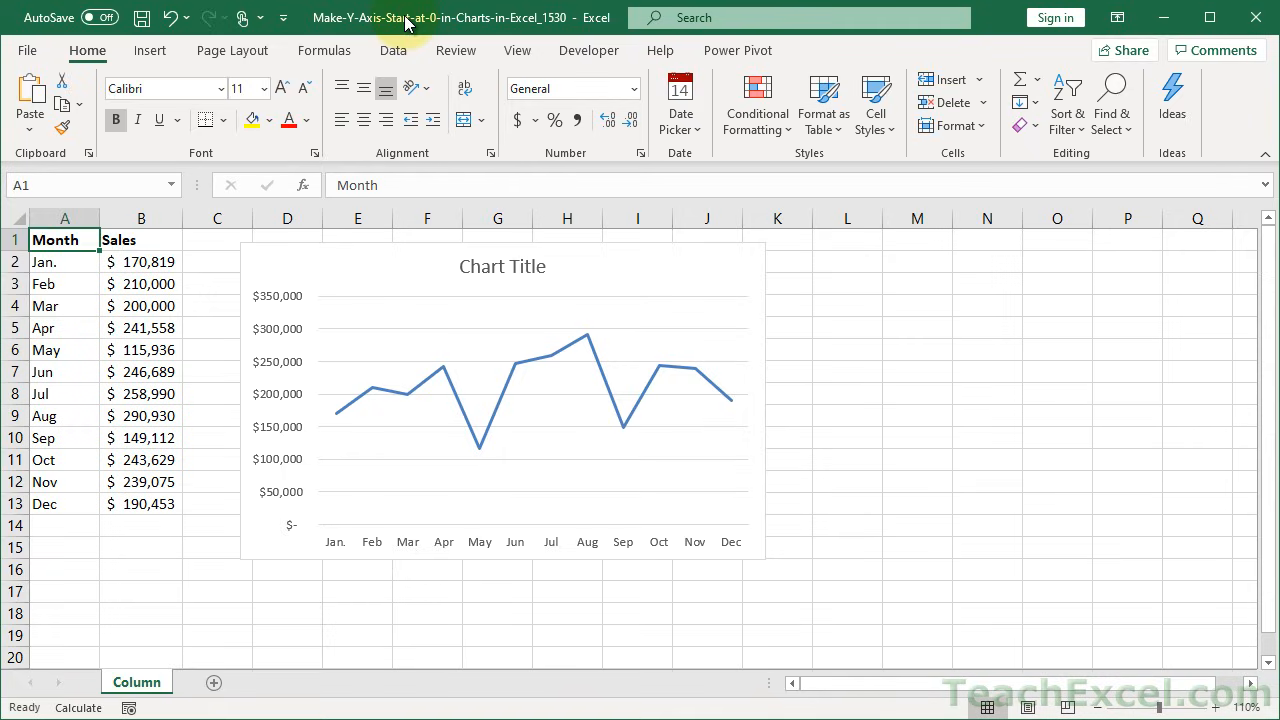
{"action": "mouse_move", "coordinate": [356, 300]}
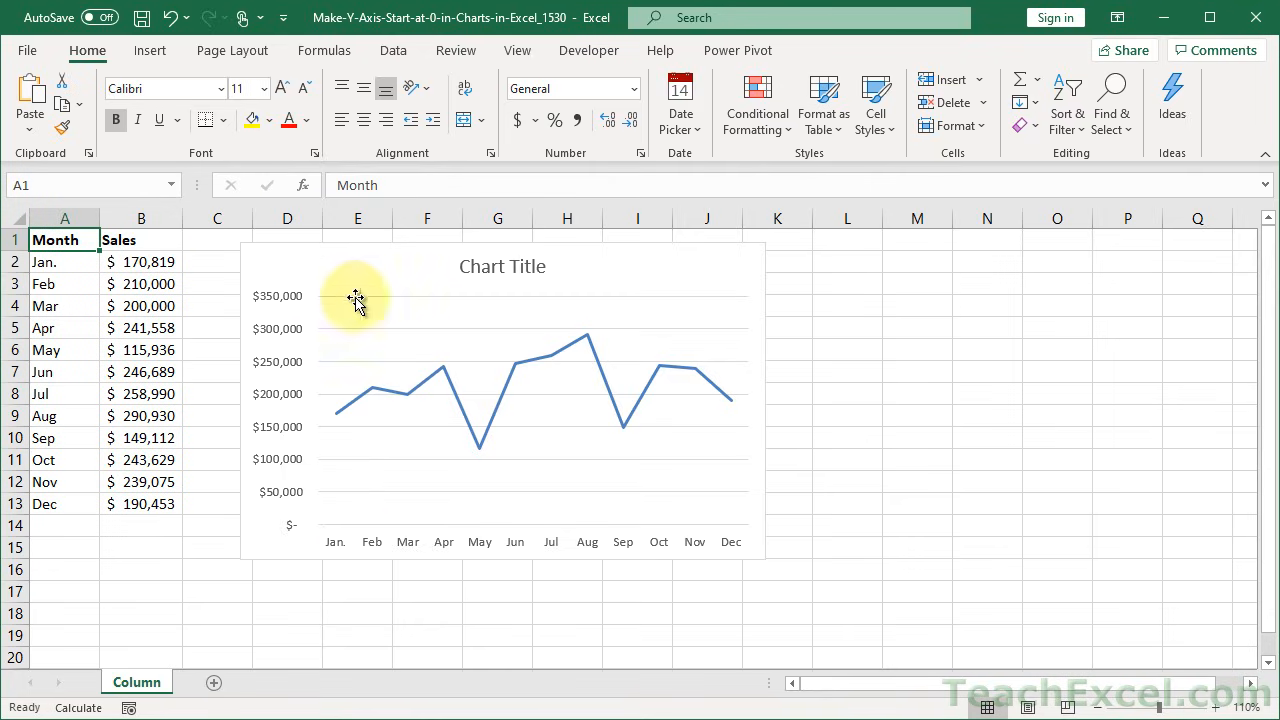
{"action": "mouse_move", "coordinate": [188, 518]}
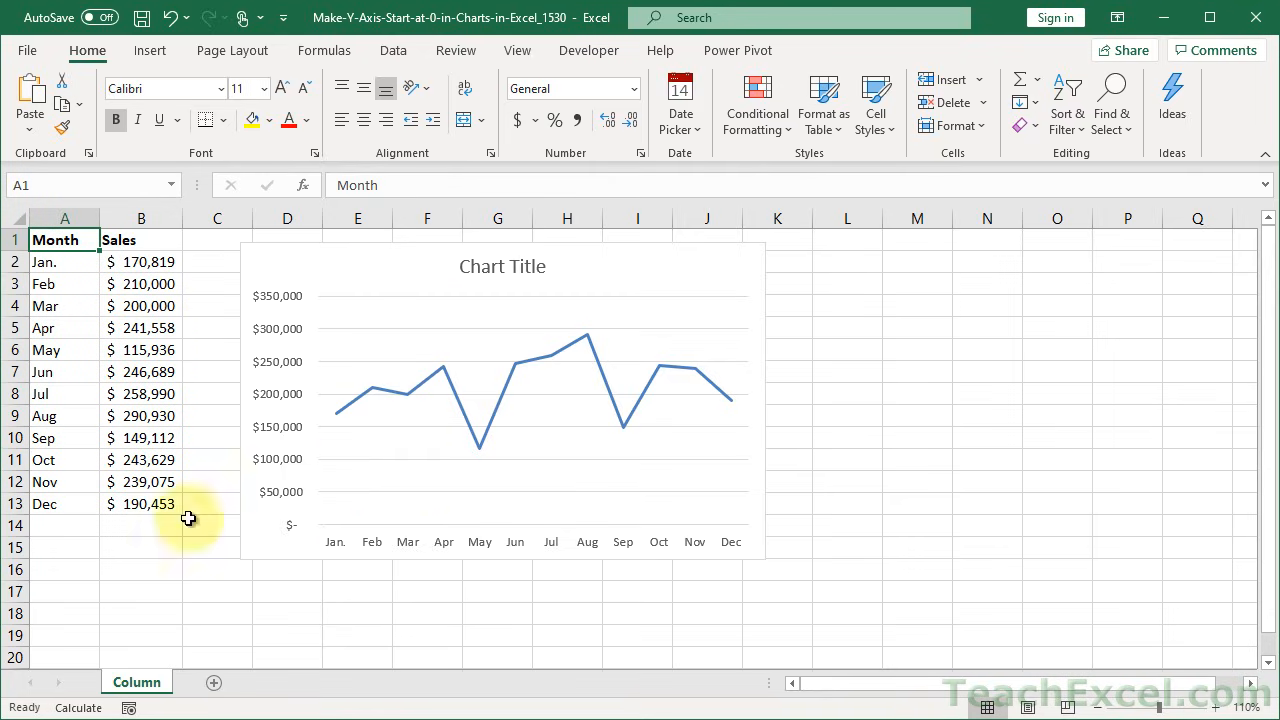
{"action": "mouse_move", "coordinate": [352, 444]}
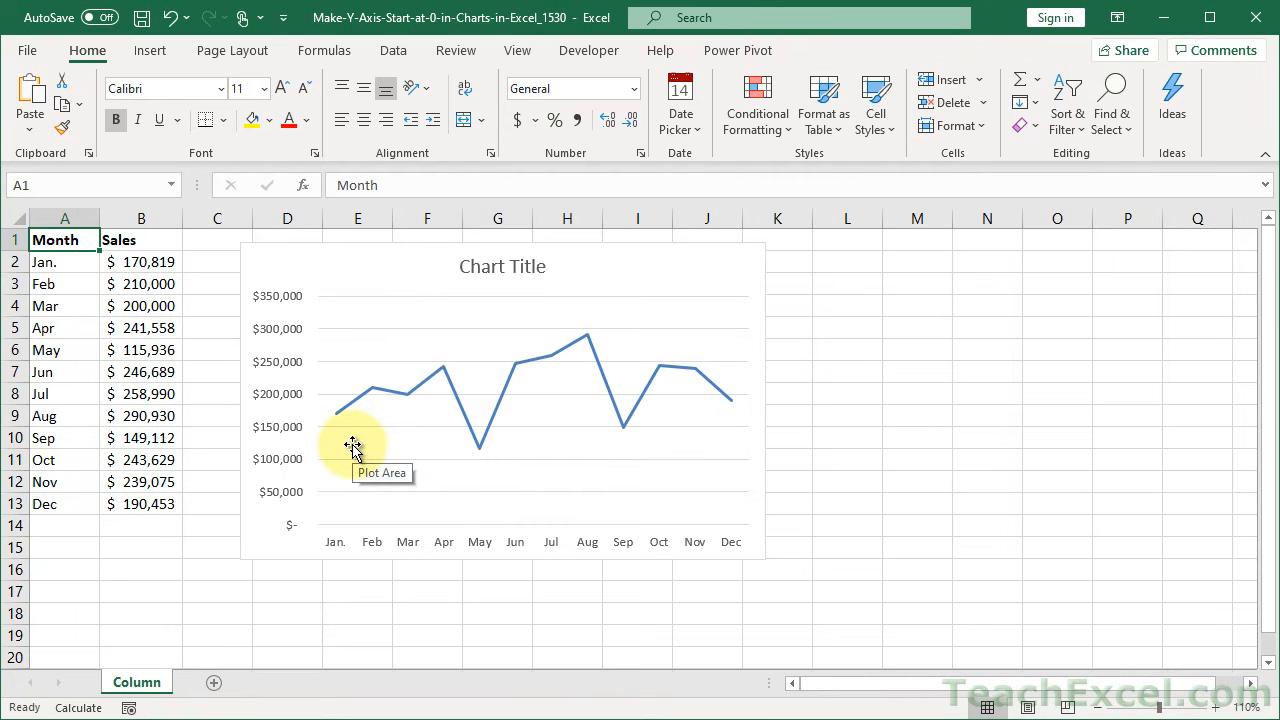
{"action": "mouse_move", "coordinate": [370, 498]}
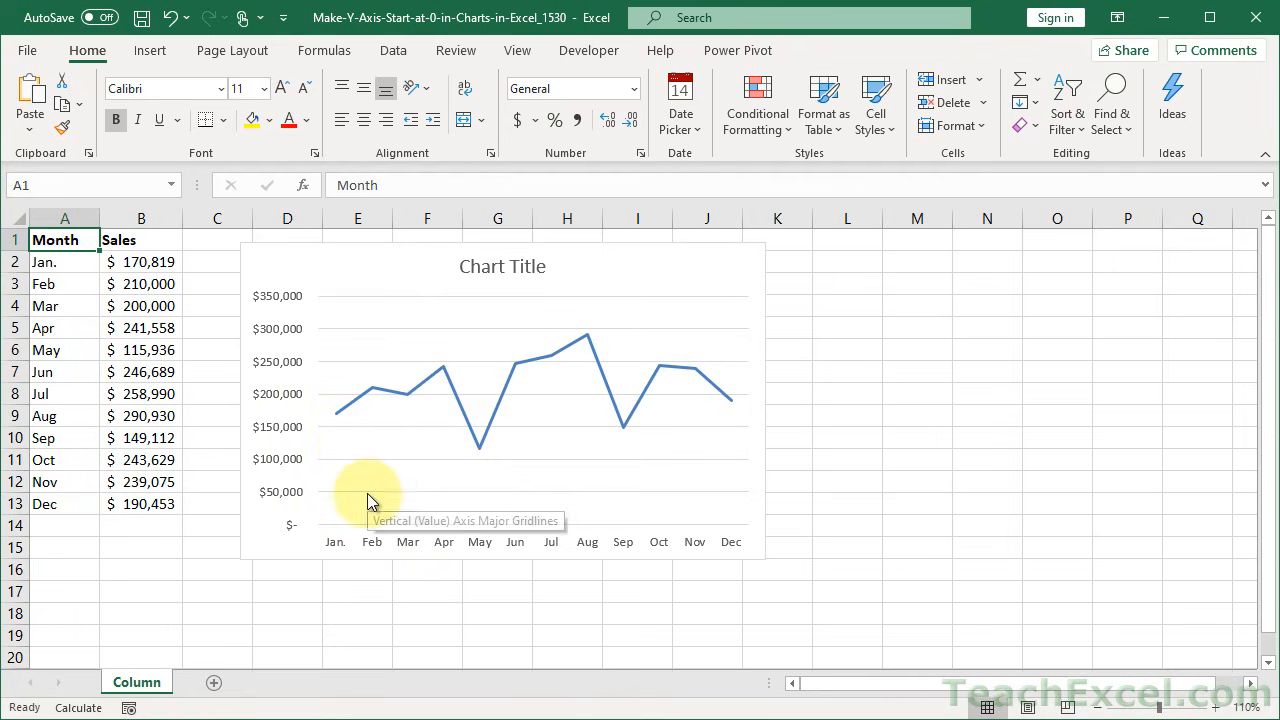
{"action": "mouse_move", "coordinate": [322, 270]}
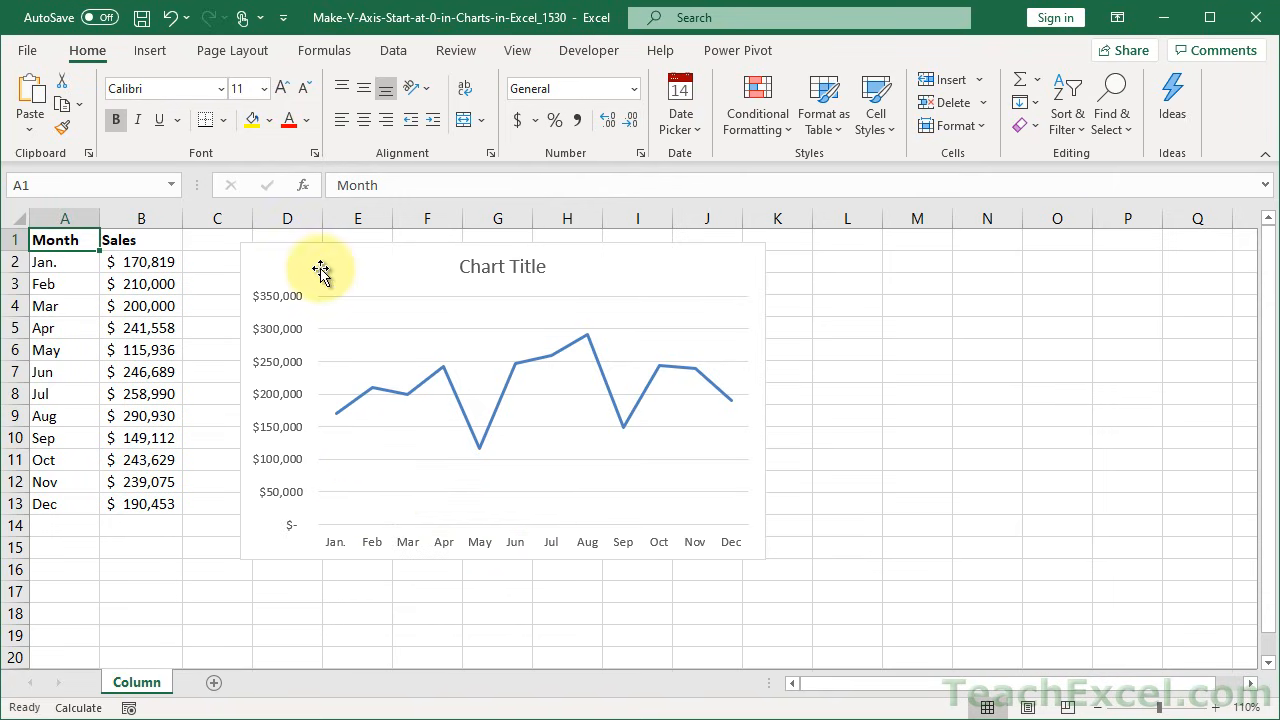
Step: Select the monthly sales line chart to reveal its Chart Design and Format tools
{"action": "left_click", "coordinate": [324, 270]}
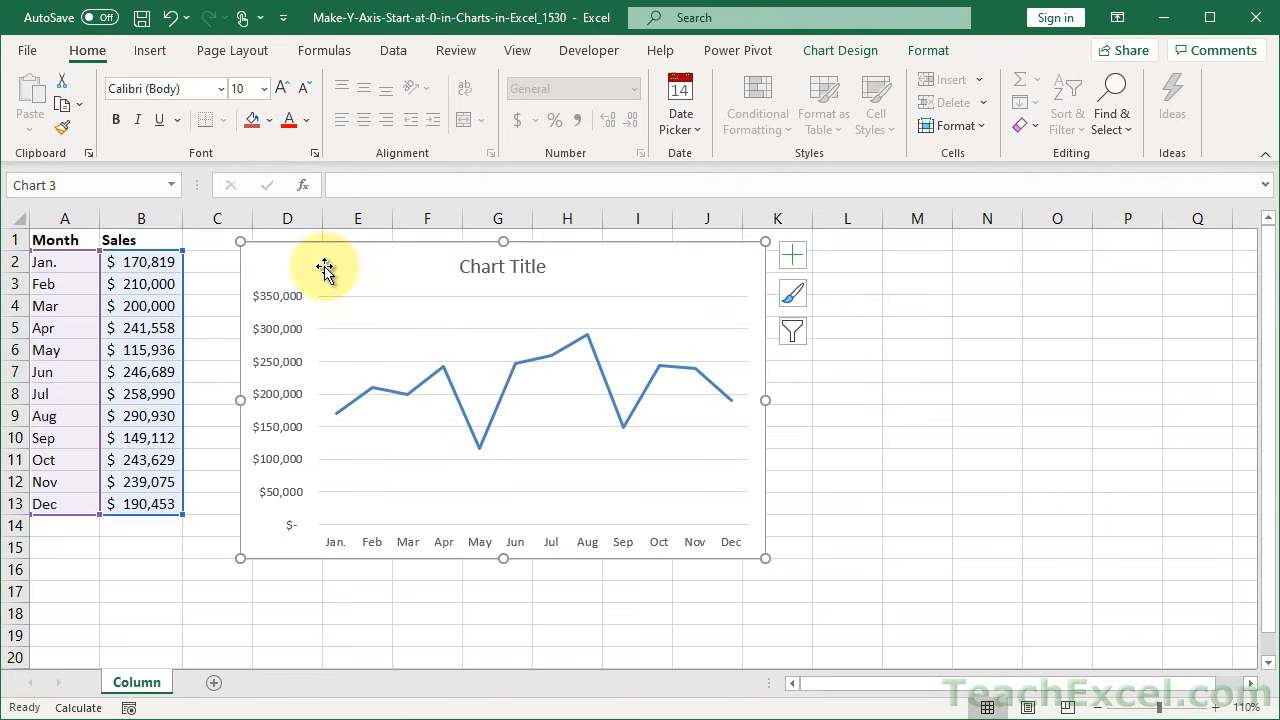
{"action": "mouse_move", "coordinate": [264, 398]}
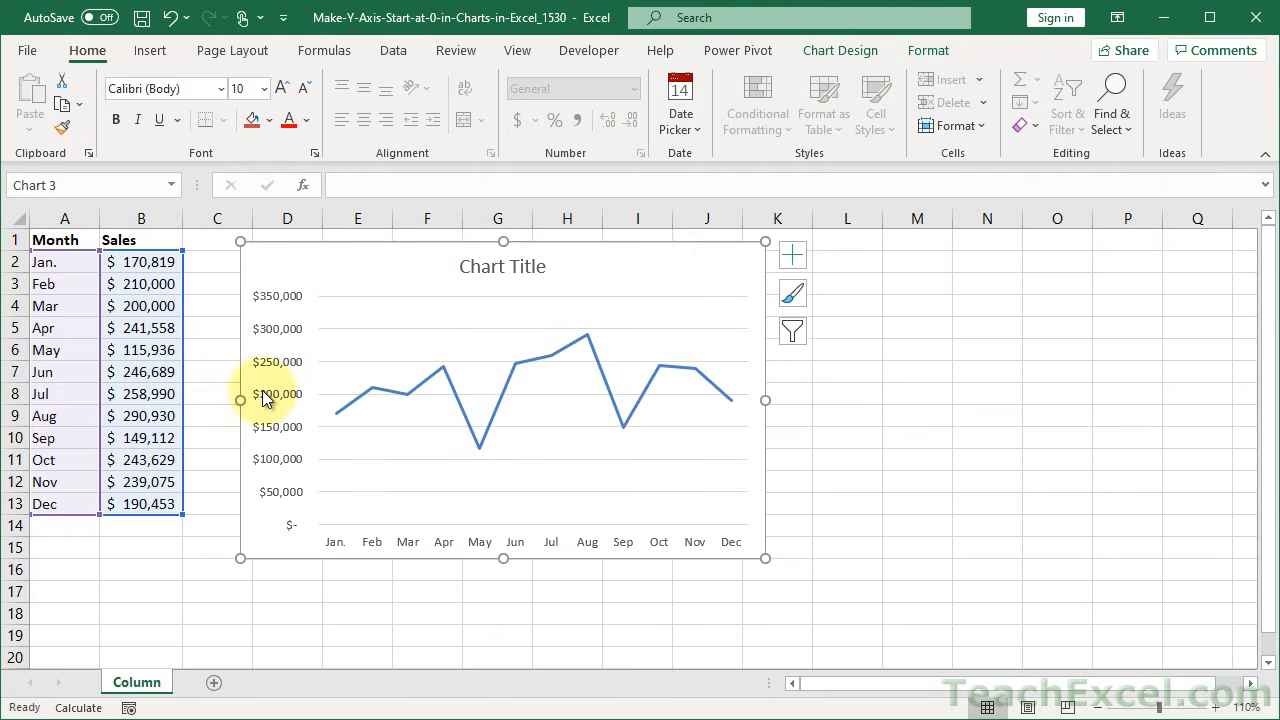
{"action": "mouse_move", "coordinate": [268, 400]}
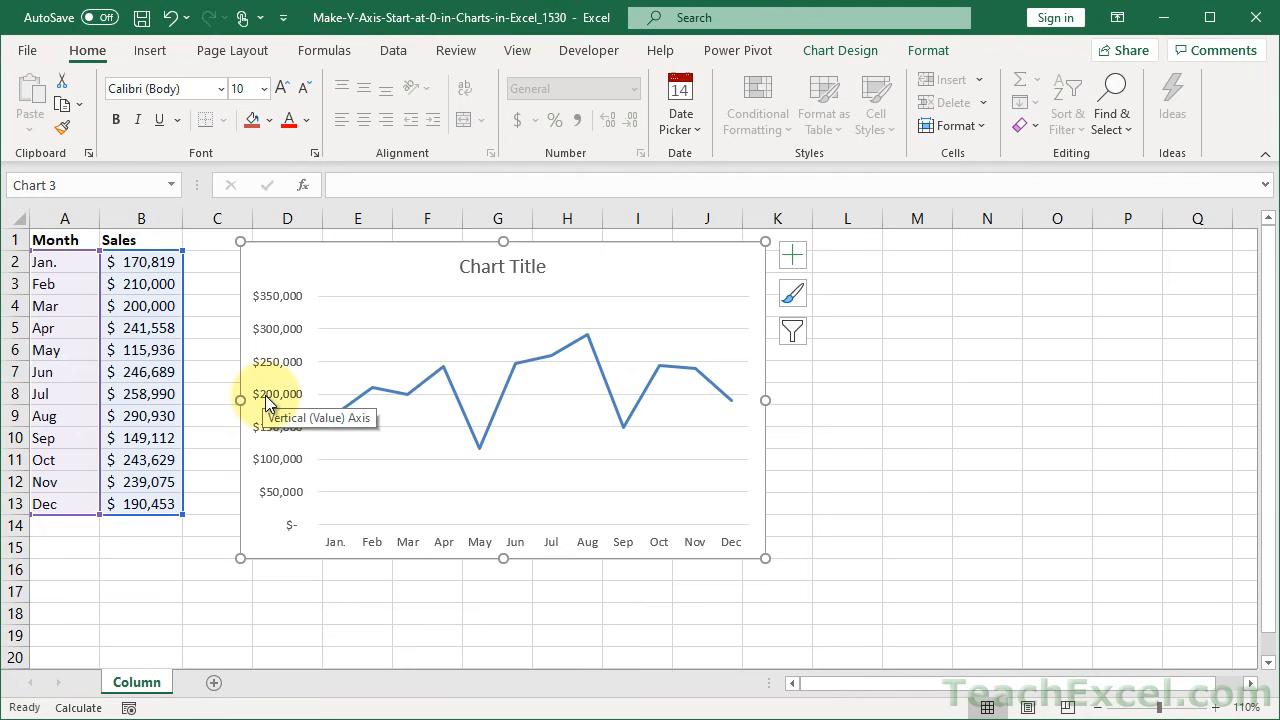
Step: Show the vertical axis's Format Axis settings, browsing Effects and Size before returning to Axis Options (bounds 0–350,000, units 50,000)
{"action": "double_click", "coordinate": [278, 394]}
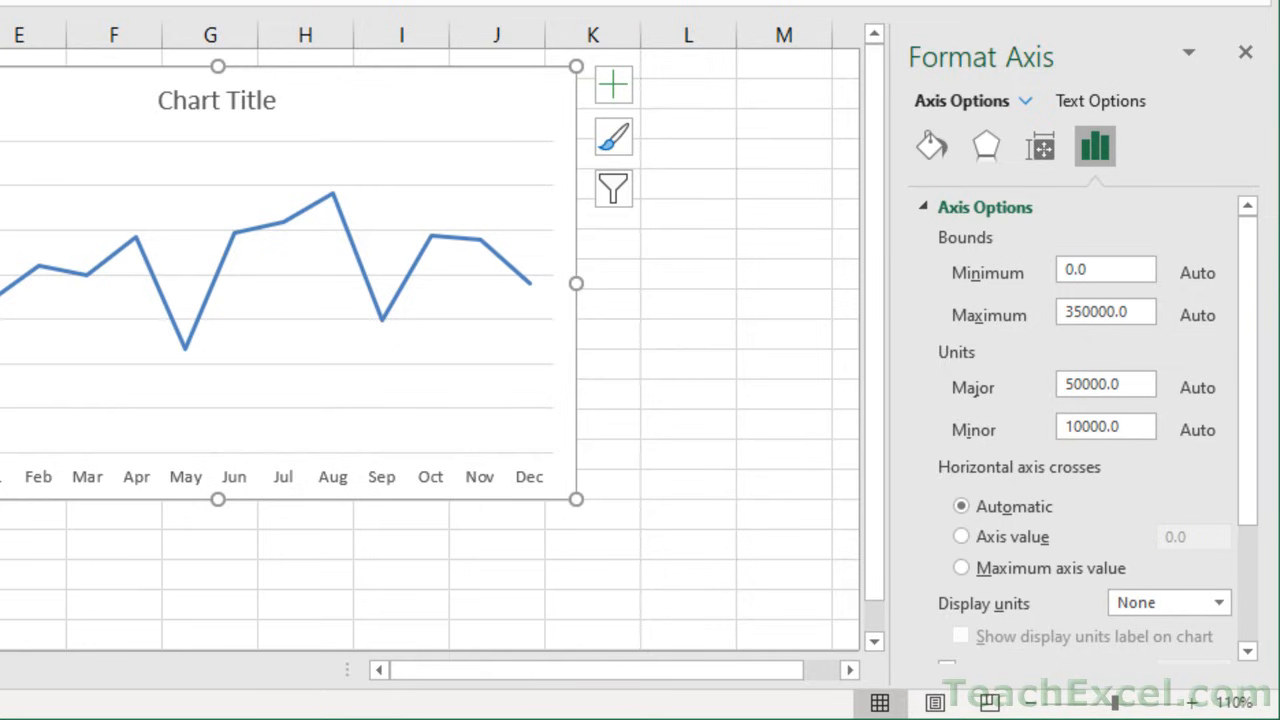
{"action": "mouse_move", "coordinate": [1212, 204]}
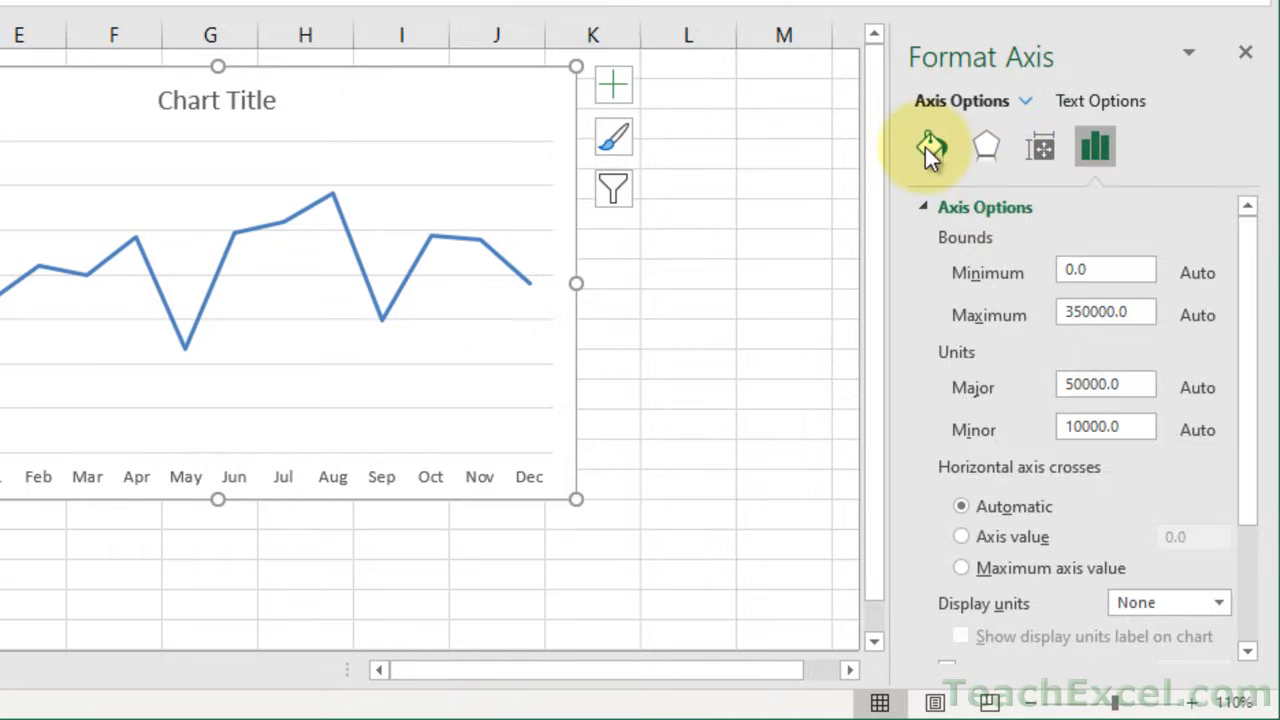
{"action": "left_click", "coordinate": [984, 148]}
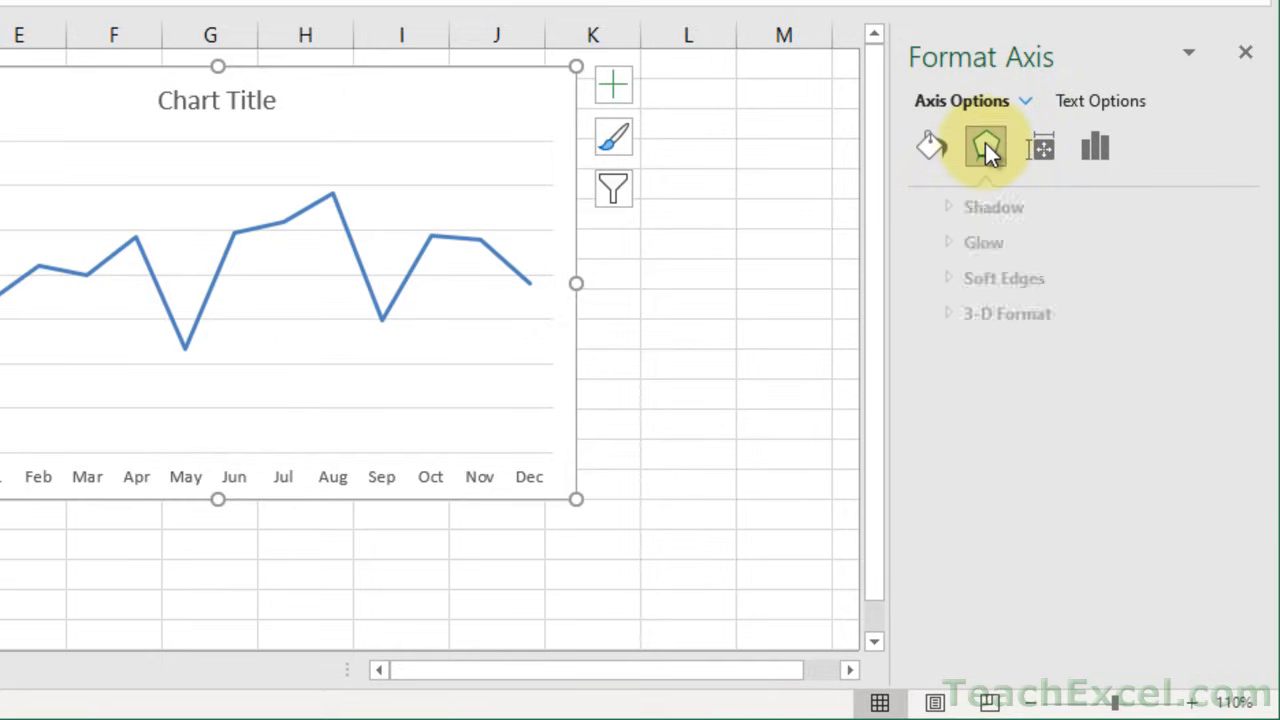
{"action": "left_click", "coordinate": [1036, 148]}
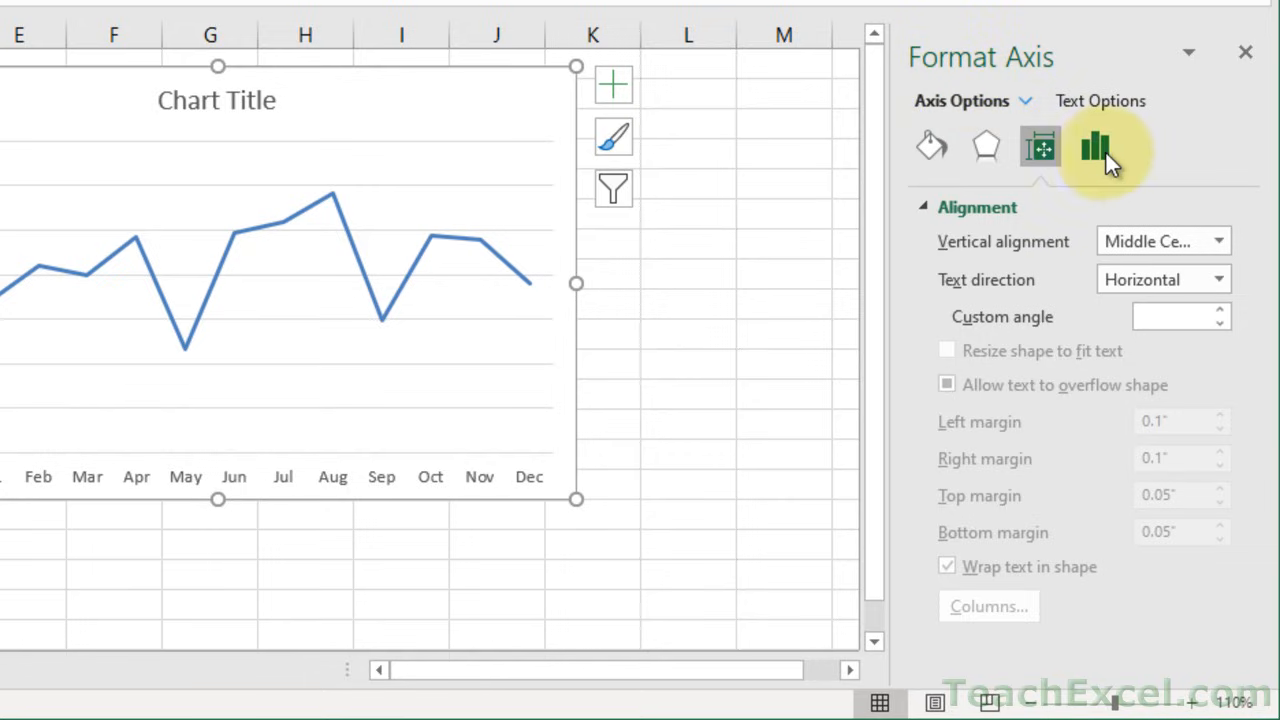
{"action": "left_click", "coordinate": [1096, 148]}
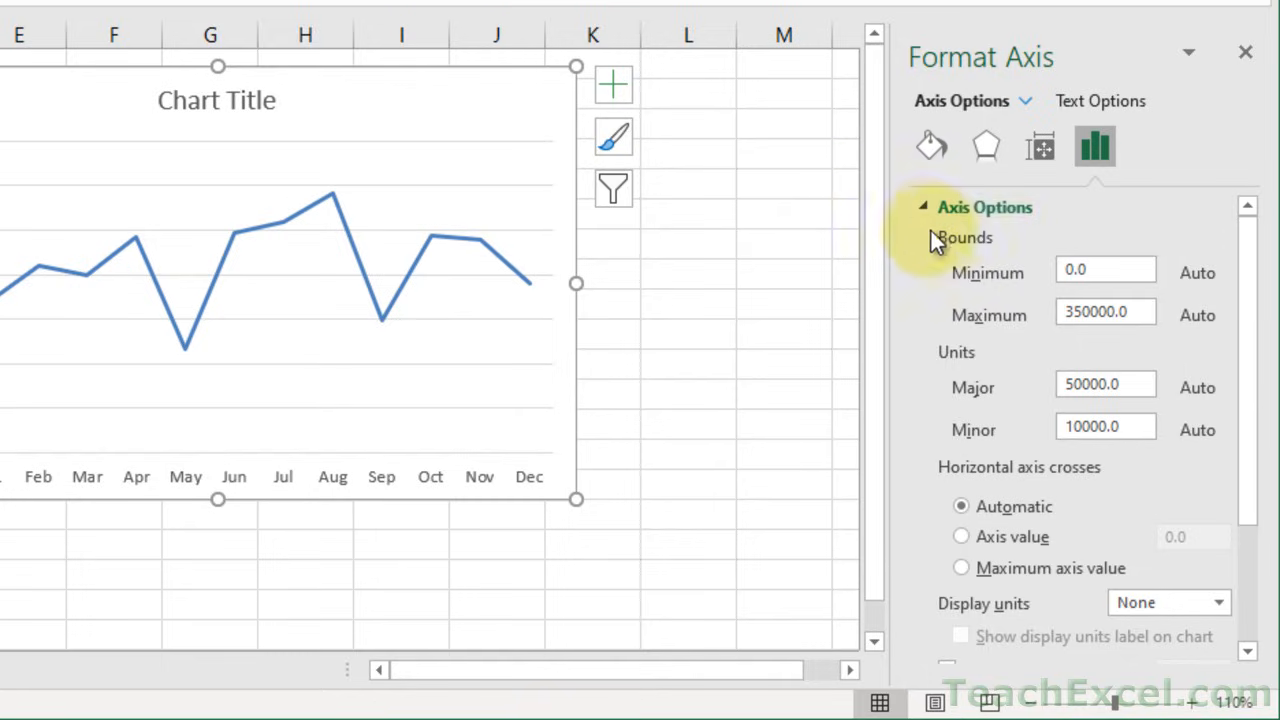
{"action": "mouse_move", "coordinate": [970, 262]}
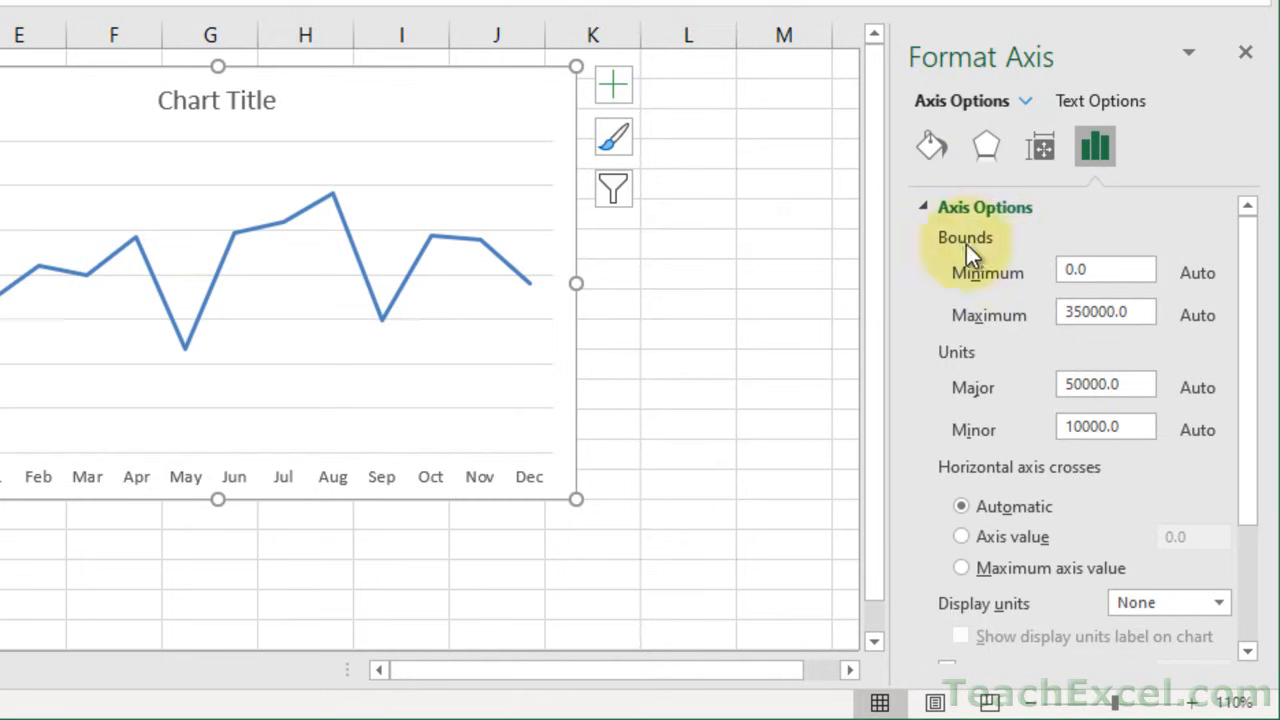
Step: Set the axis minimum bound to 50000 and enter 300000.0 in the maximum field
{"action": "left_click", "coordinate": [1104, 312]}
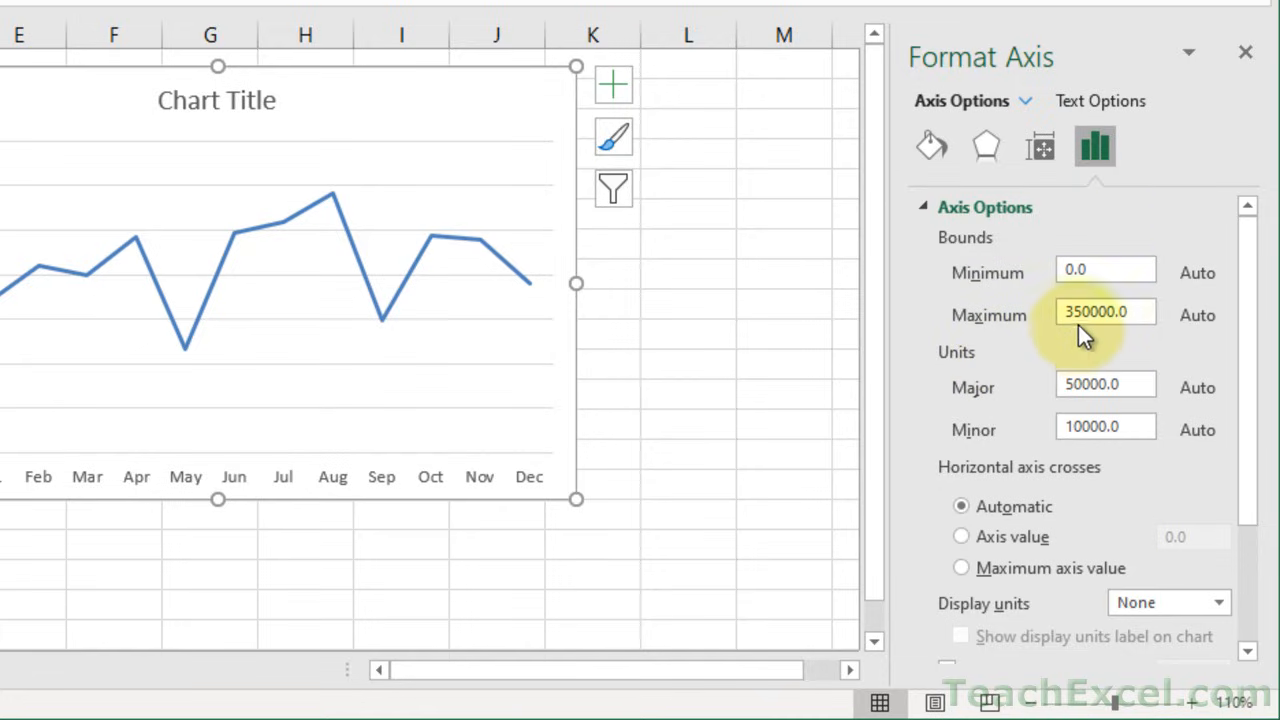
{"action": "left_click", "coordinate": [1104, 268]}
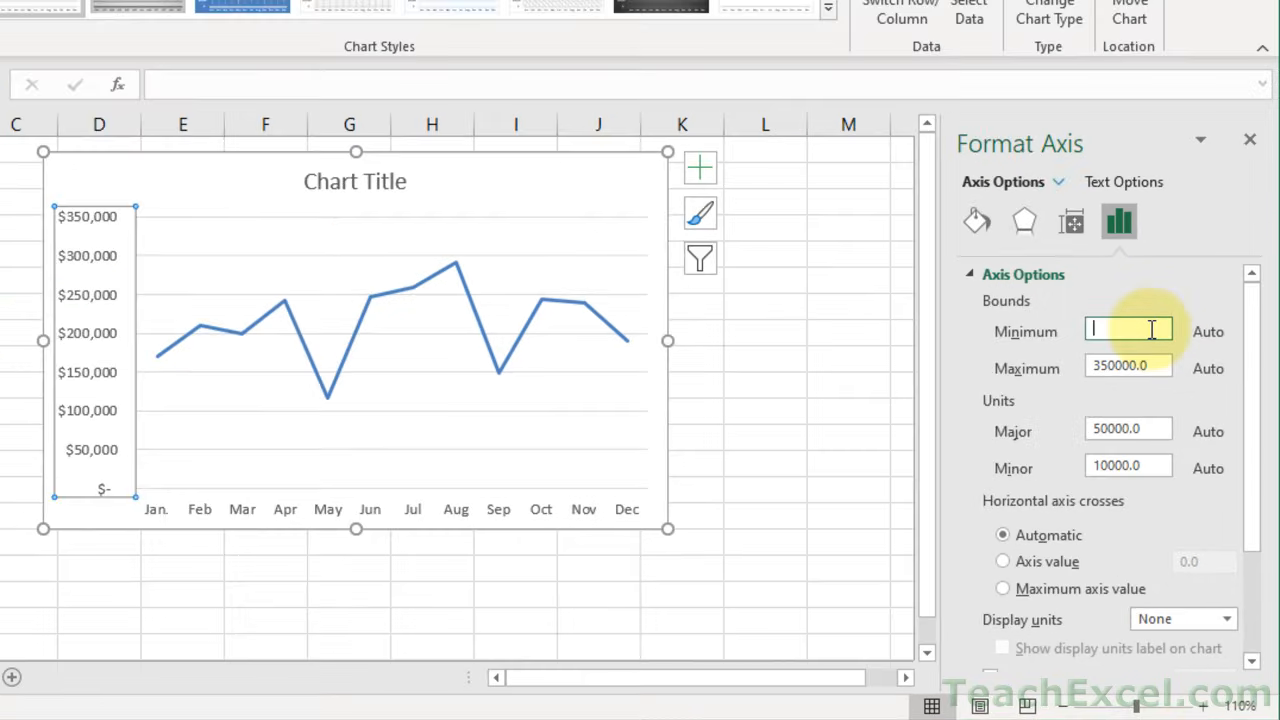
{"action": "type", "text": "50000.0"}
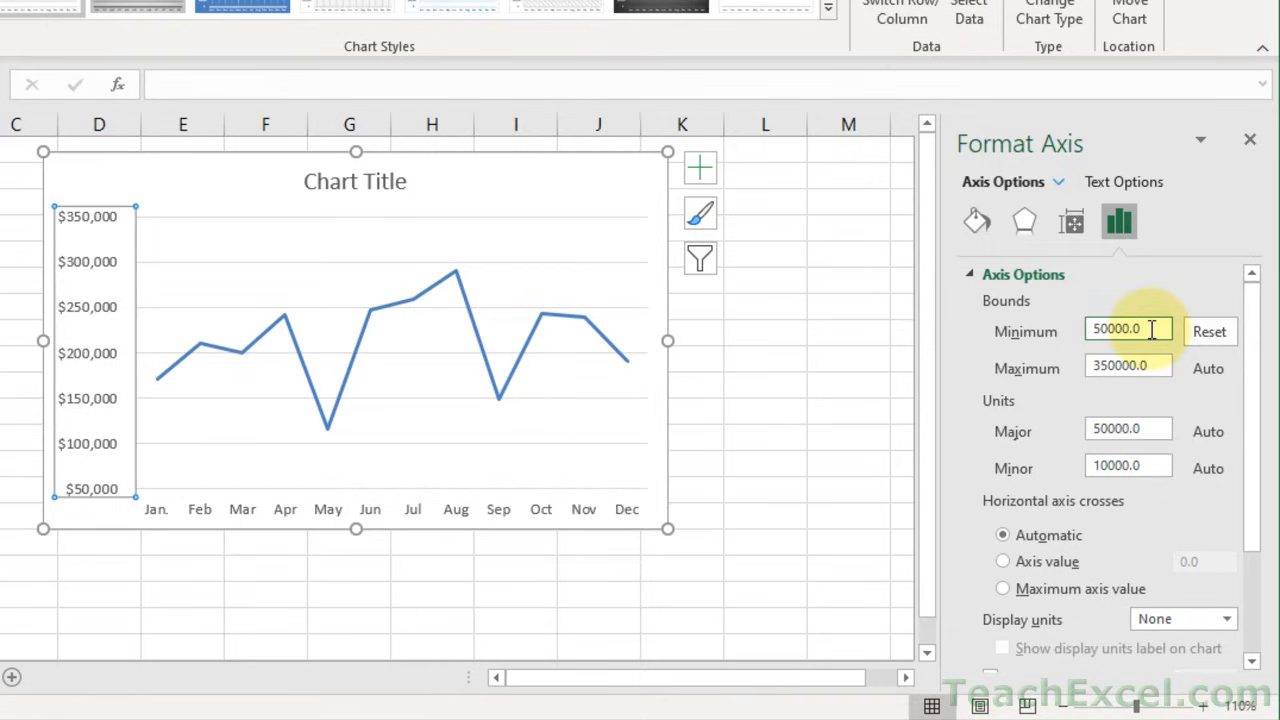
{"action": "left_click", "coordinate": [1128, 366]}
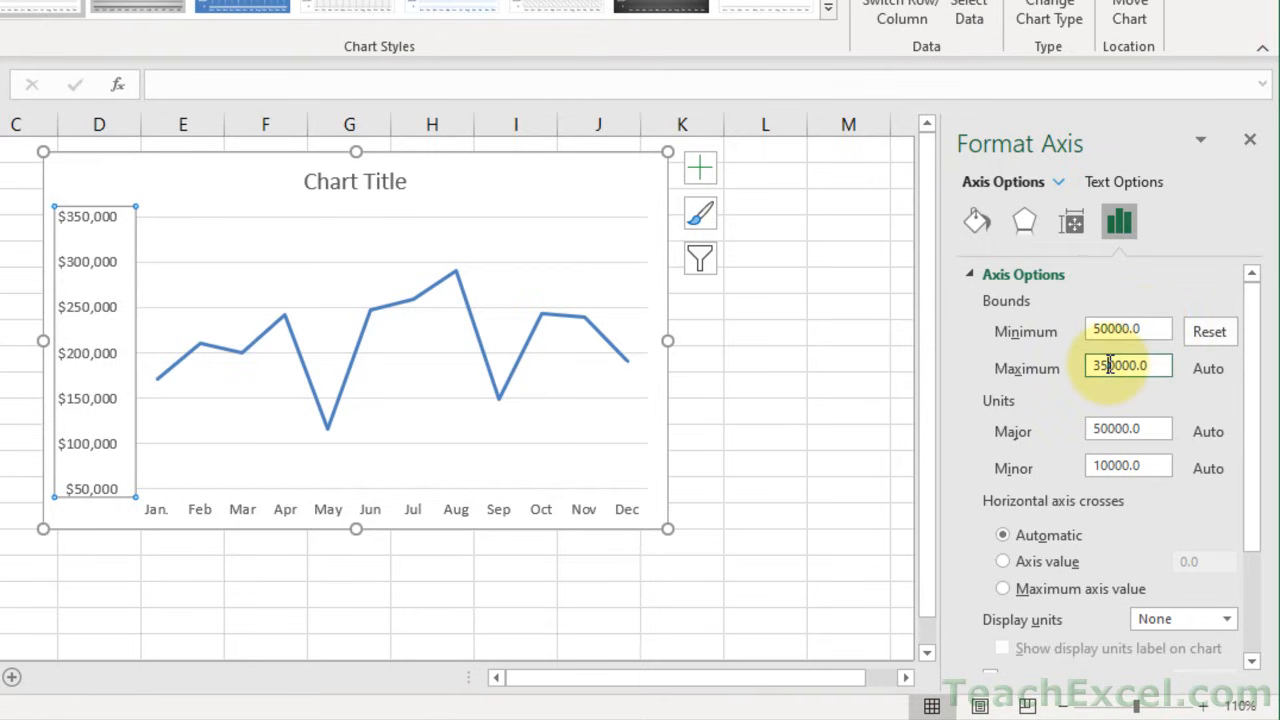
{"action": "type", "text": "300000.0"}
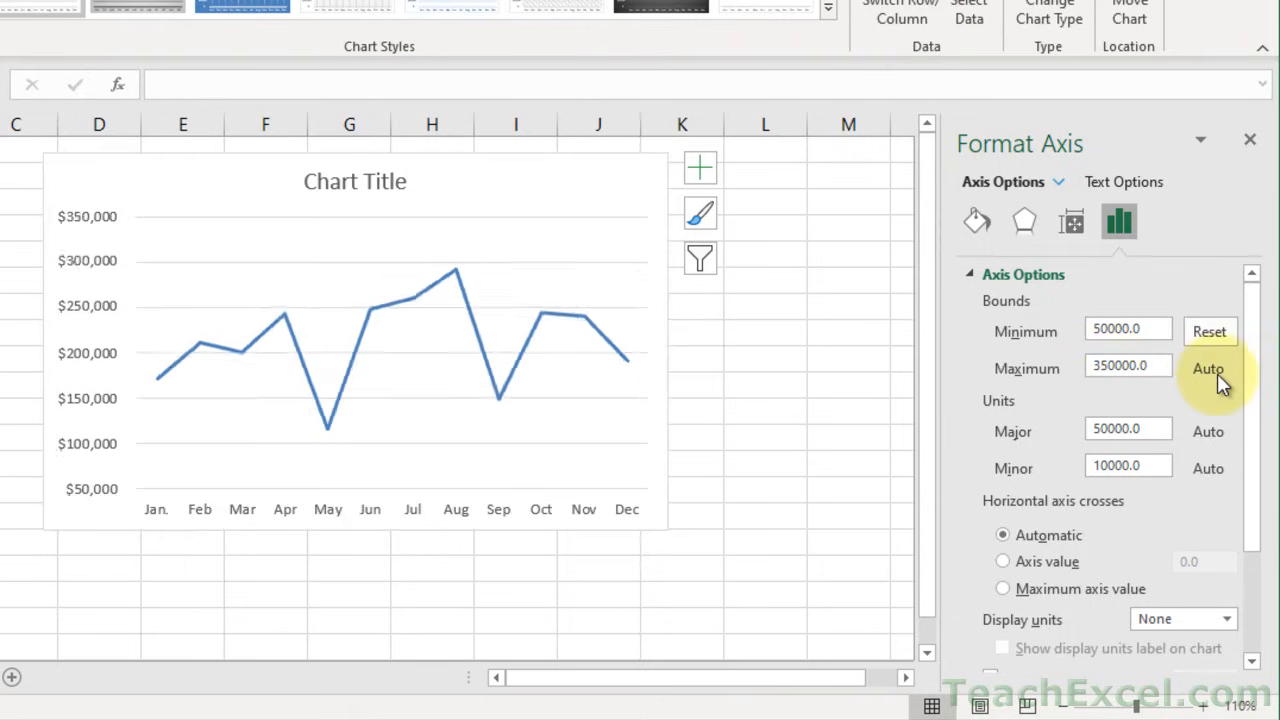
Step: Reset the axis minimum bound to automatic so the axis starts at $0 again
{"action": "left_click", "coordinate": [1208, 332]}
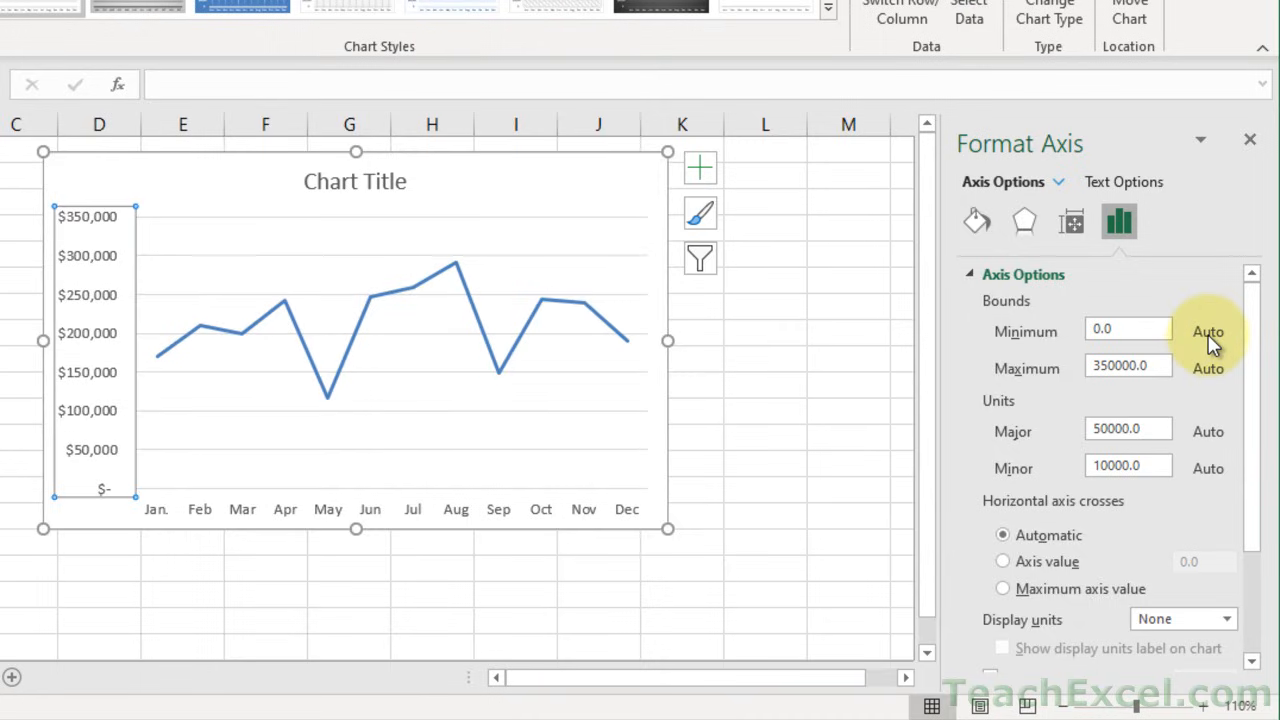
{"action": "mouse_move", "coordinate": [1150, 338]}
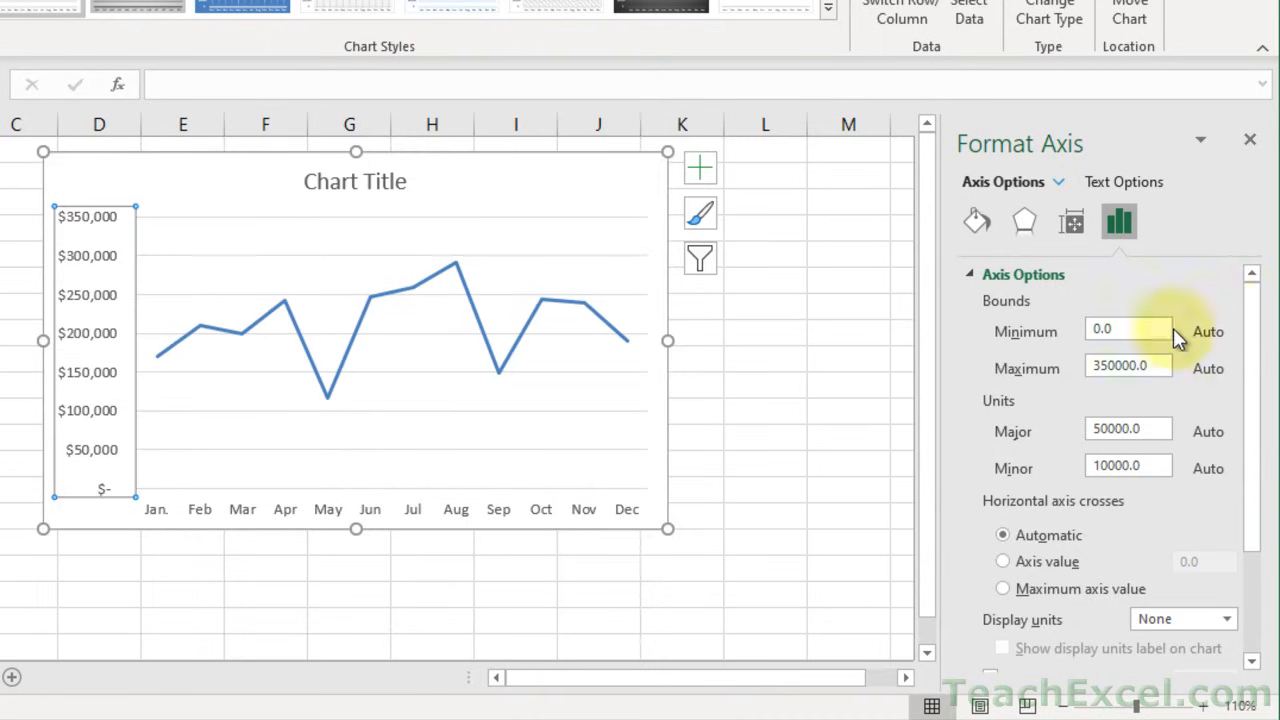
{"action": "mouse_move", "coordinate": [1218, 304]}
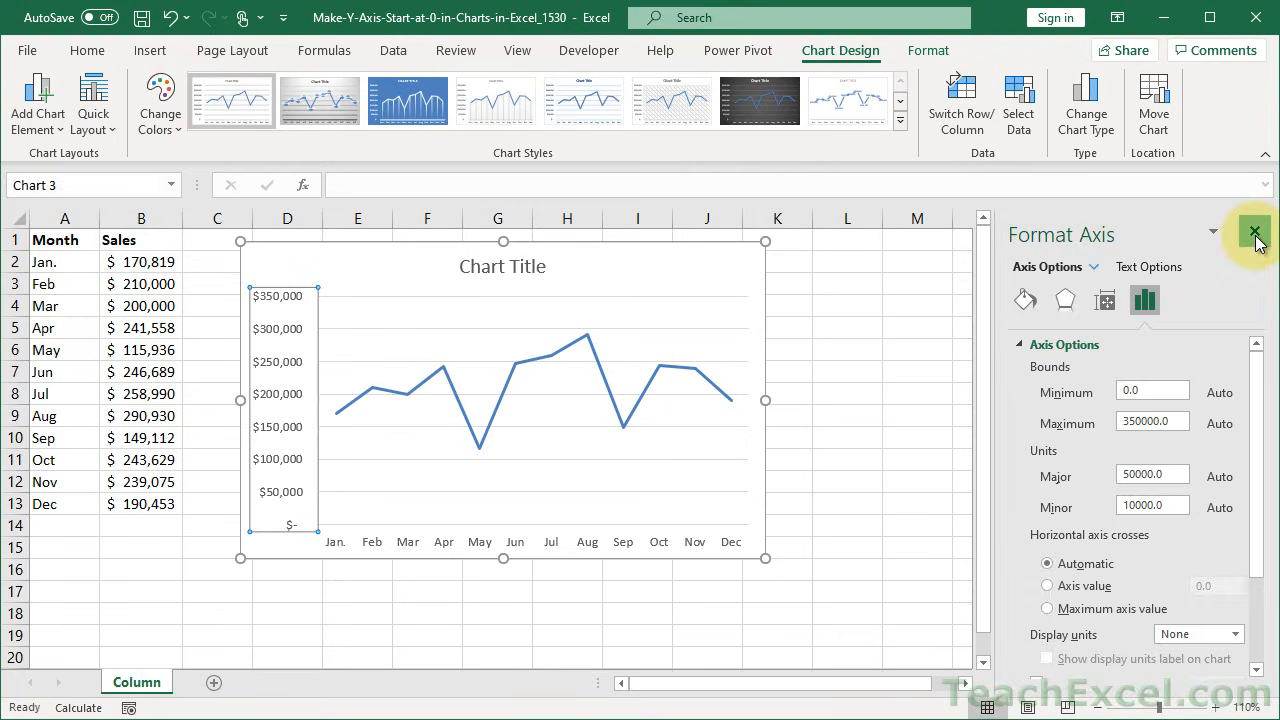
{"action": "left_click", "coordinate": [1252, 232]}
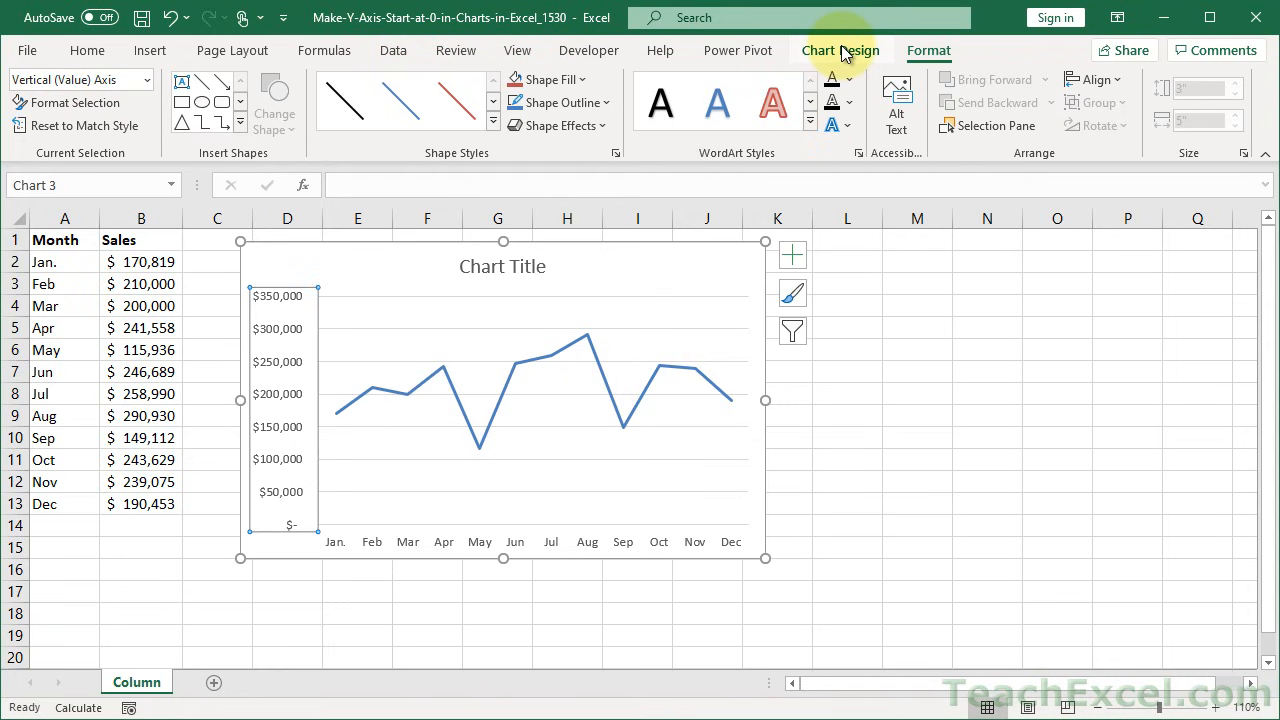
{"action": "left_click", "coordinate": [840, 50]}
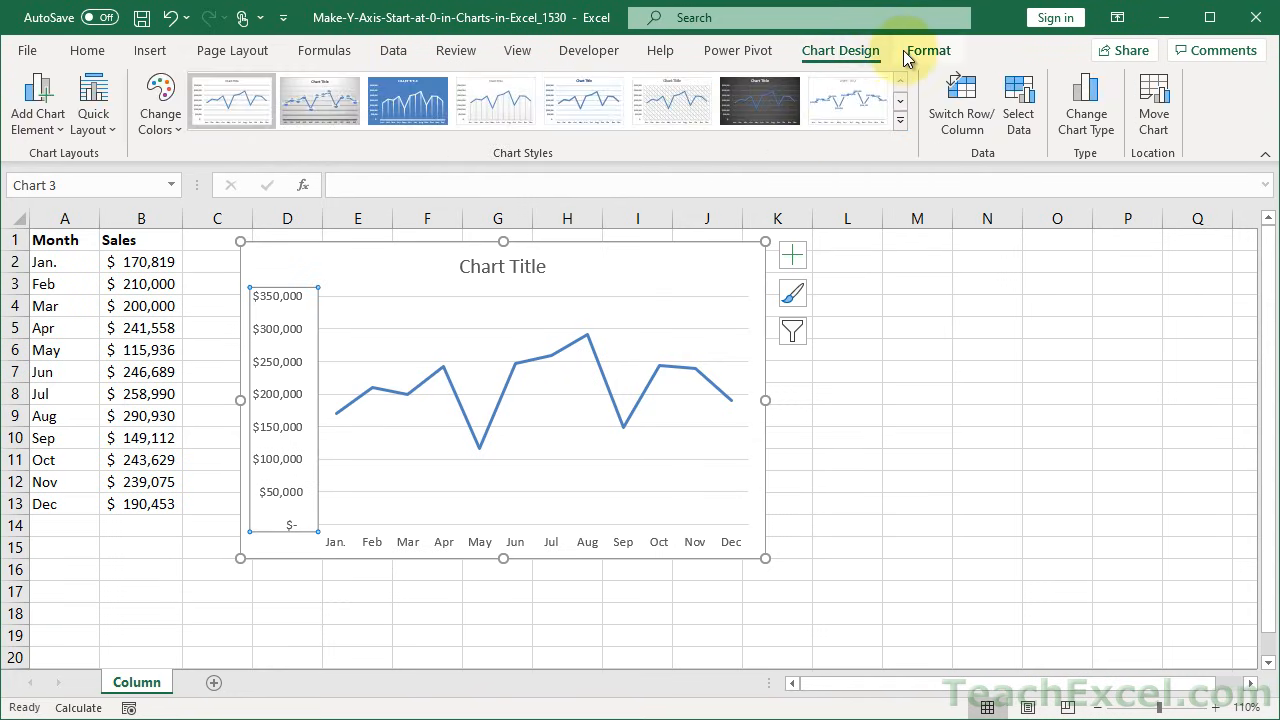
{"action": "left_click", "coordinate": [928, 50]}
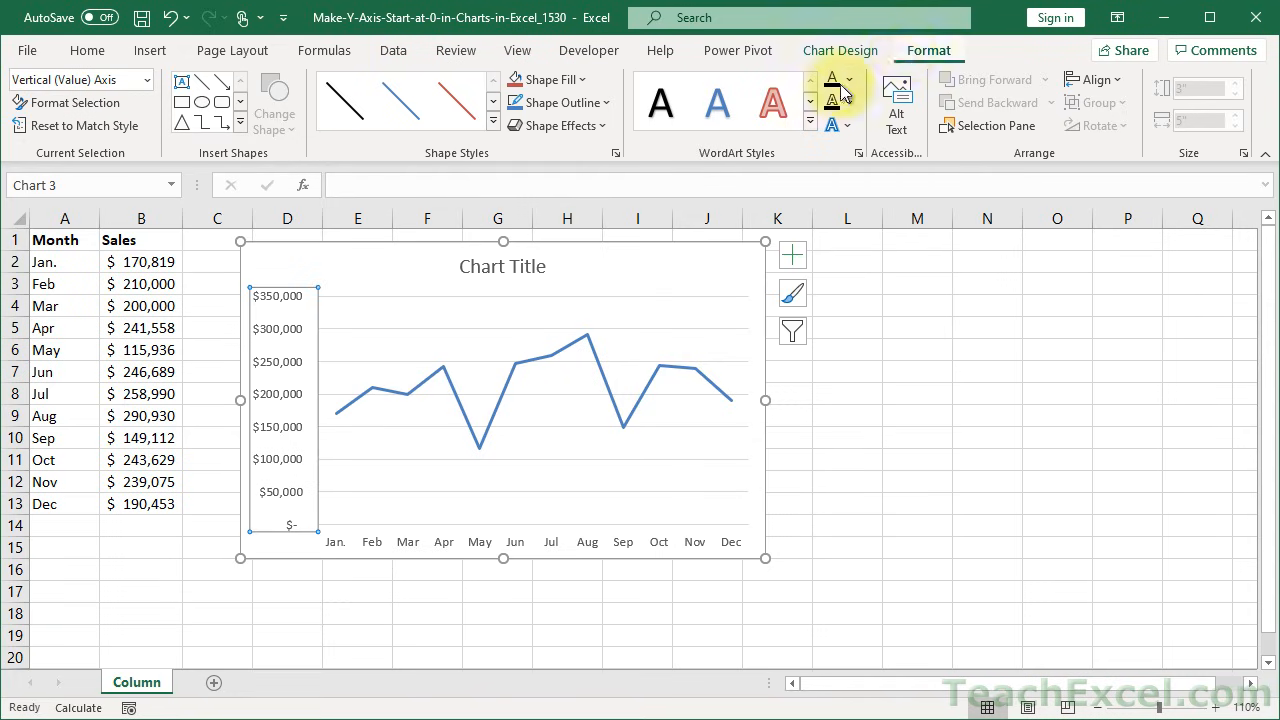
{"action": "left_click", "coordinate": [72, 104]}
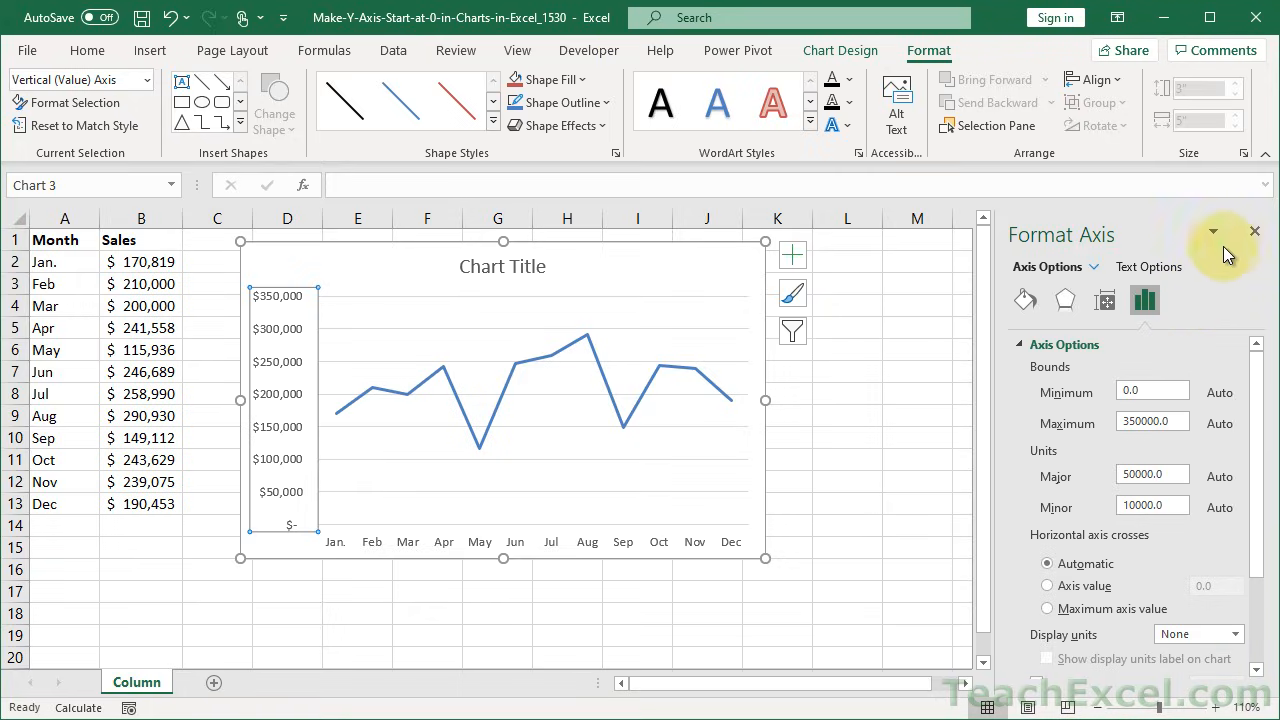
{"action": "left_click", "coordinate": [1254, 232]}
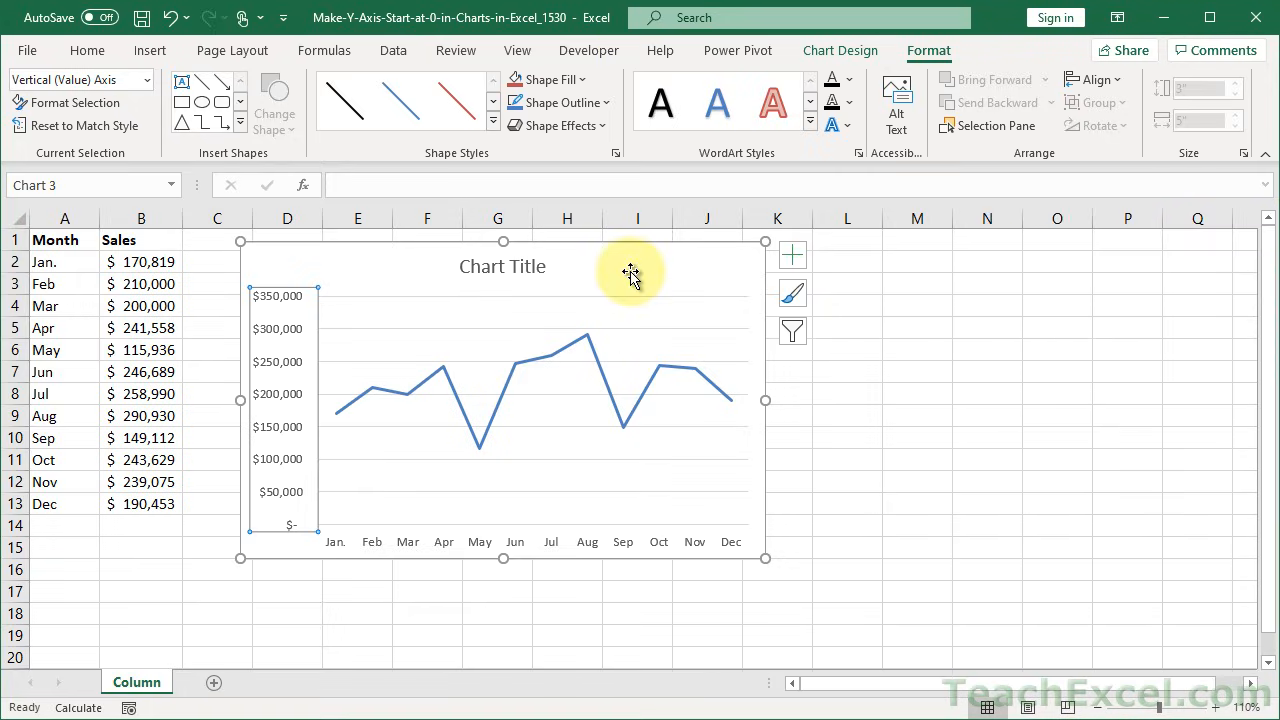
{"action": "mouse_move", "coordinate": [632, 274]}
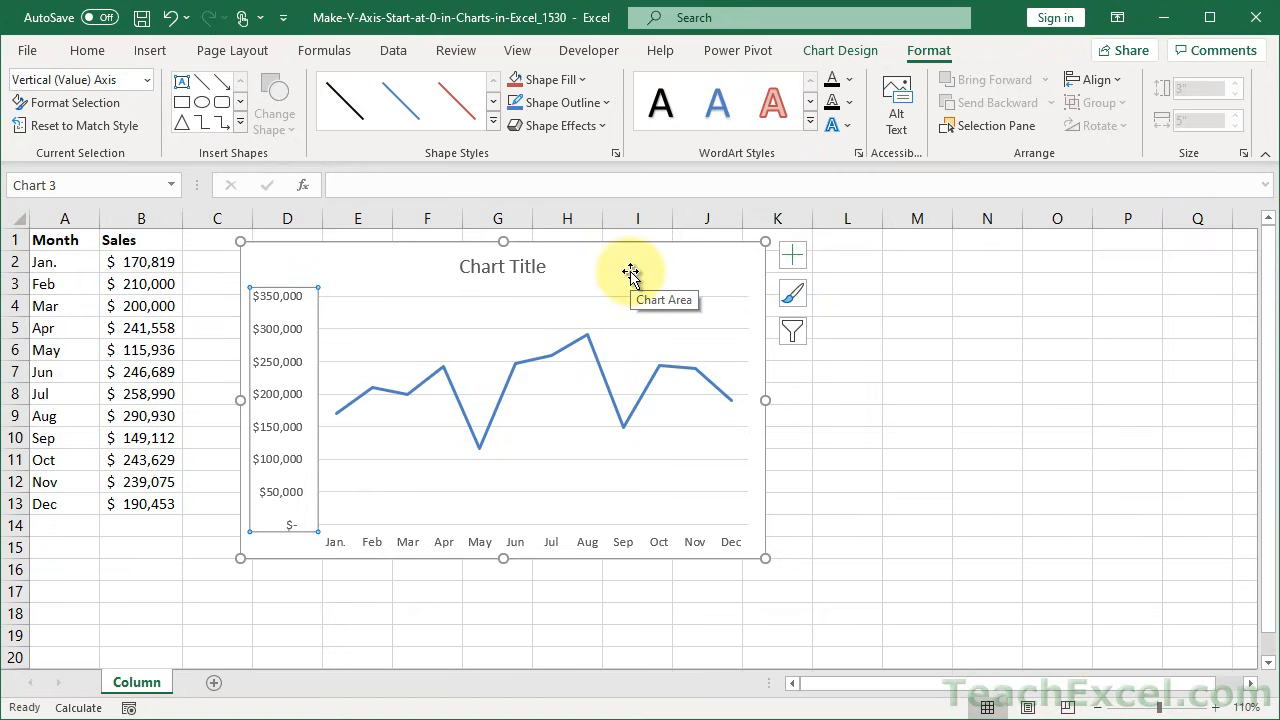
Step: Show Format Chart Area from the chart's shortcut menu, briefly revealing and dismissing the pane's move/size/close options
{"action": "right_click", "coordinate": [632, 272]}
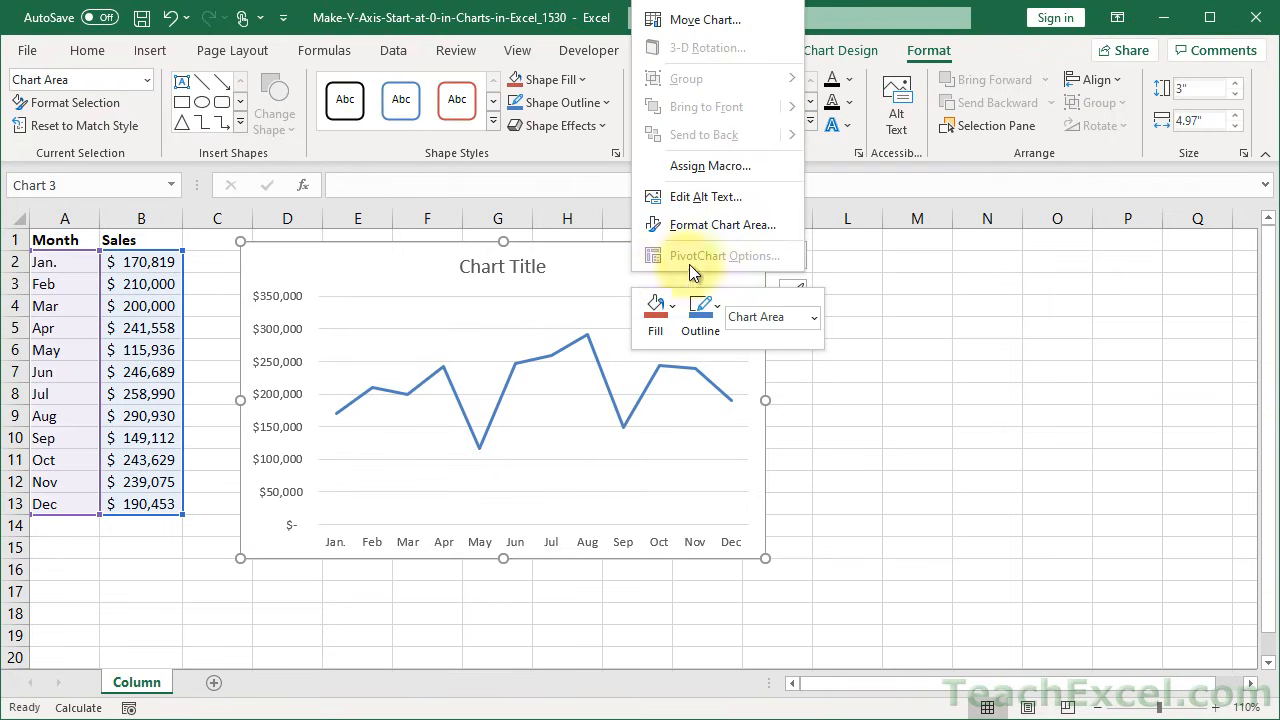
{"action": "mouse_move", "coordinate": [748, 224]}
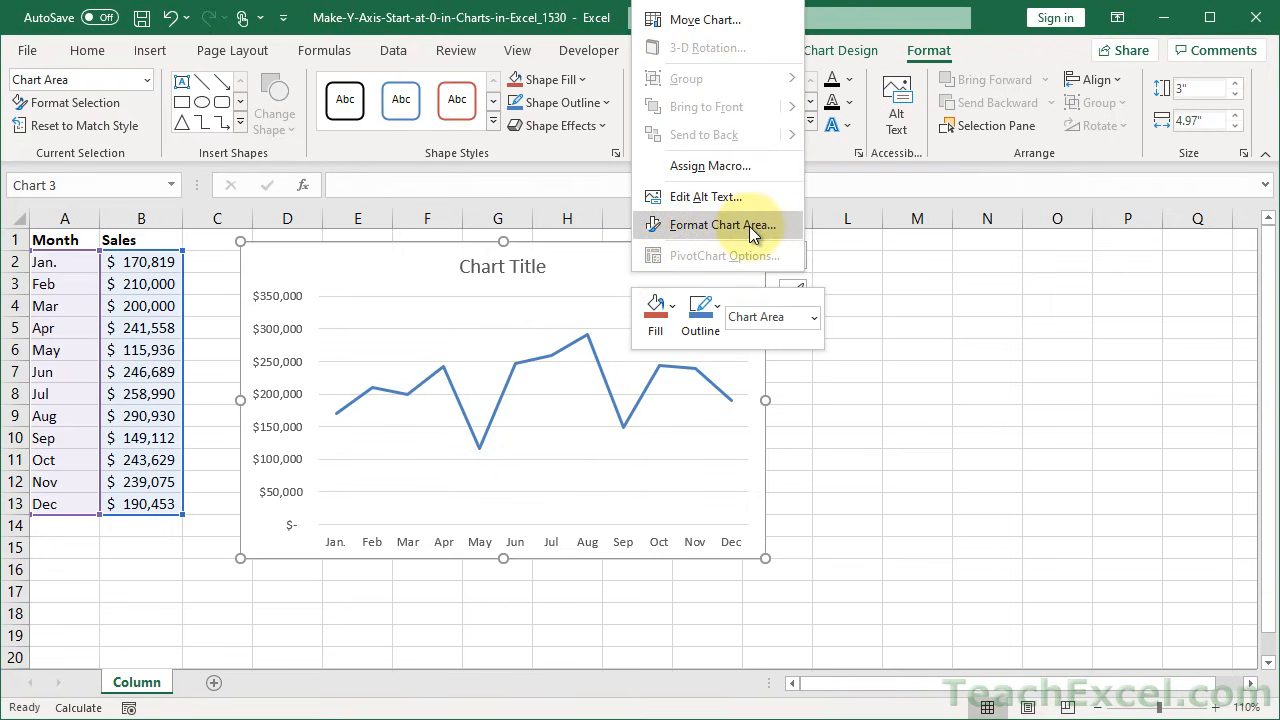
{"action": "left_click", "coordinate": [718, 224]}
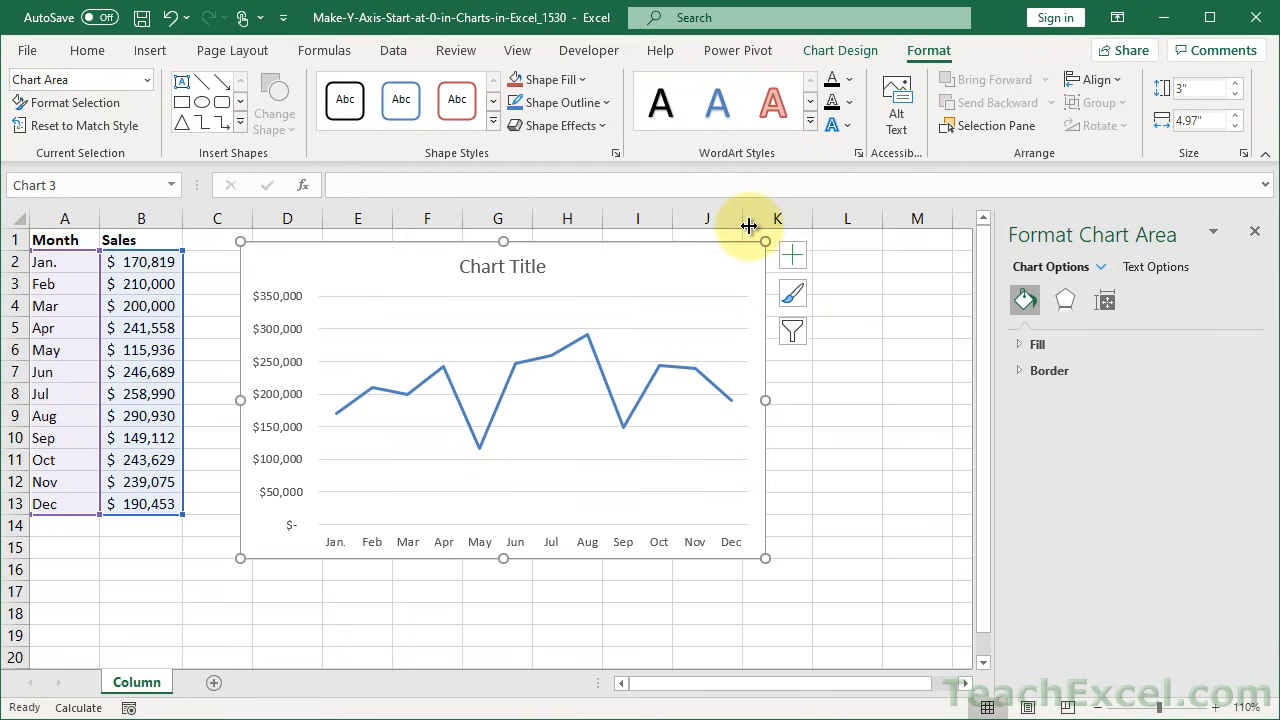
{"action": "mouse_move", "coordinate": [1158, 266]}
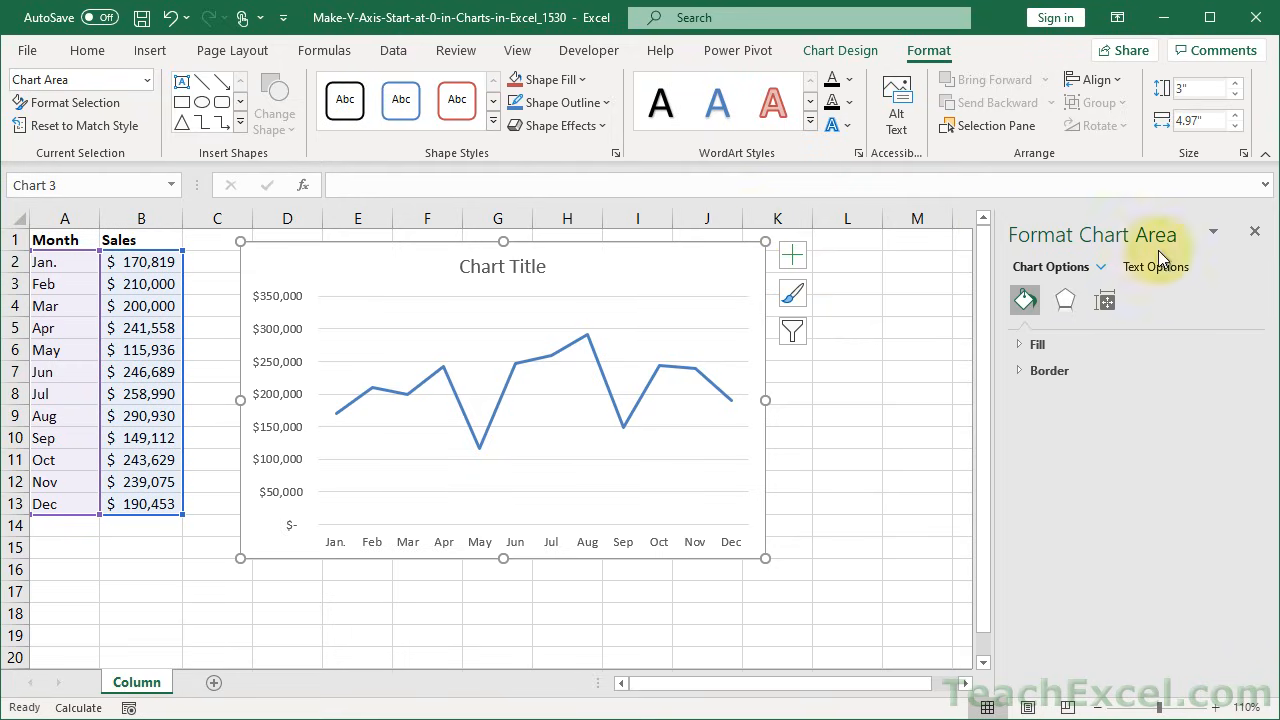
{"action": "left_click", "coordinate": [1216, 232]}
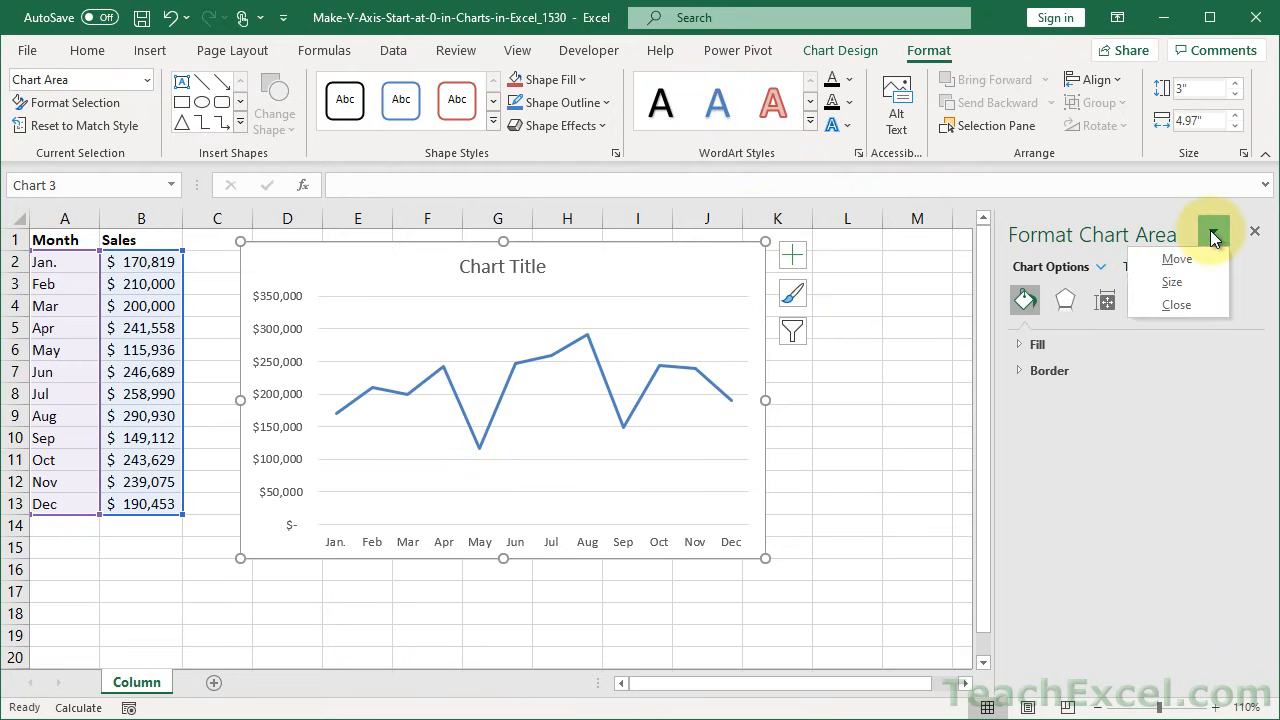
{"action": "mouse_move", "coordinate": [1216, 228]}
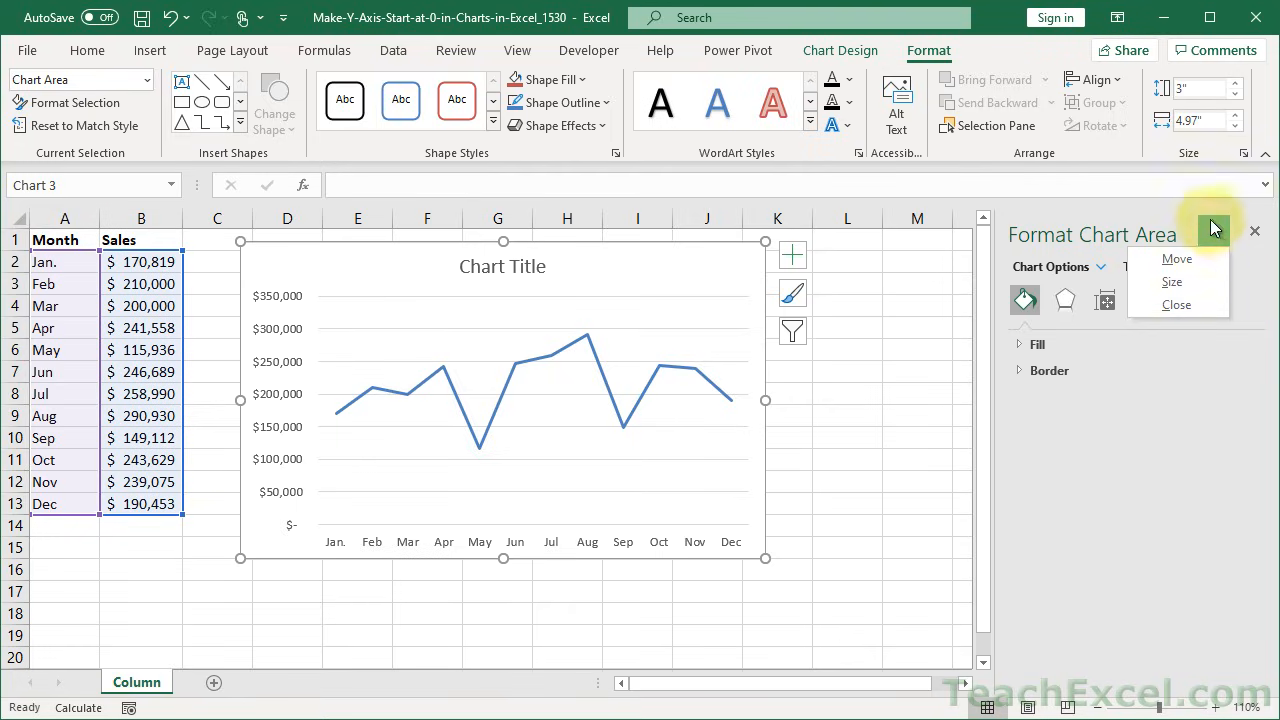
{"action": "left_click", "coordinate": [1122, 268]}
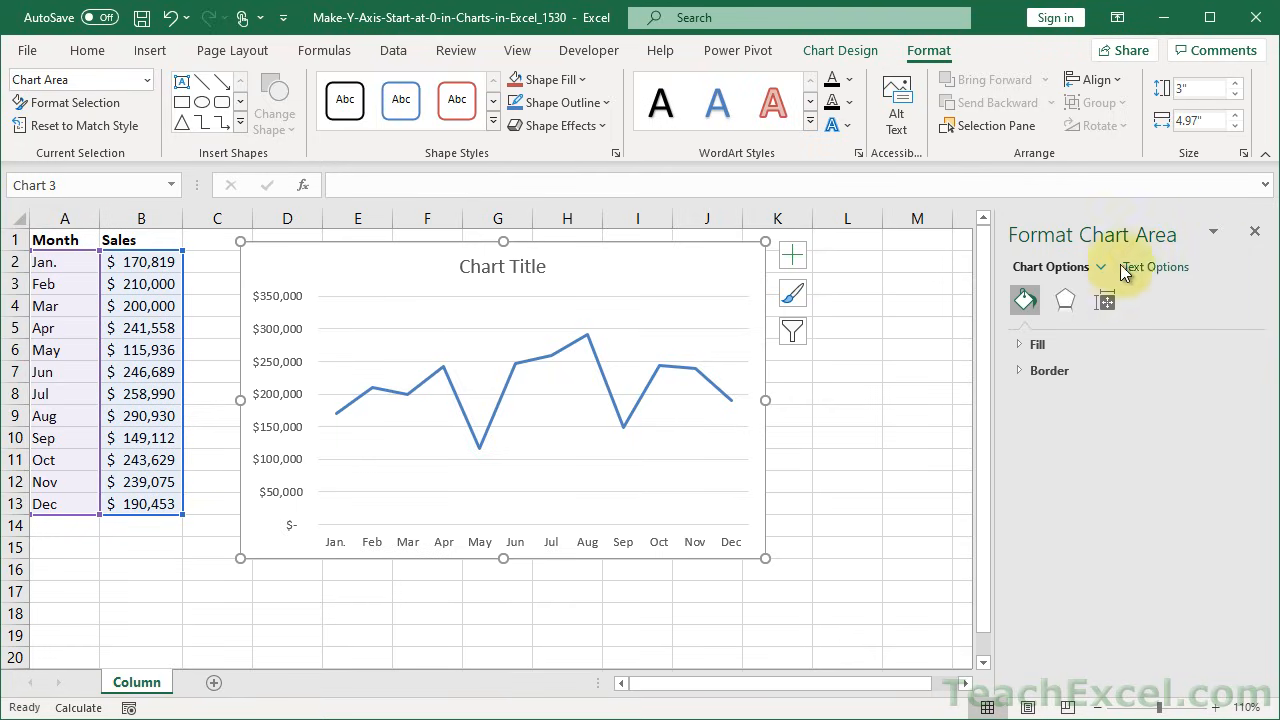
{"action": "mouse_move", "coordinate": [1104, 276]}
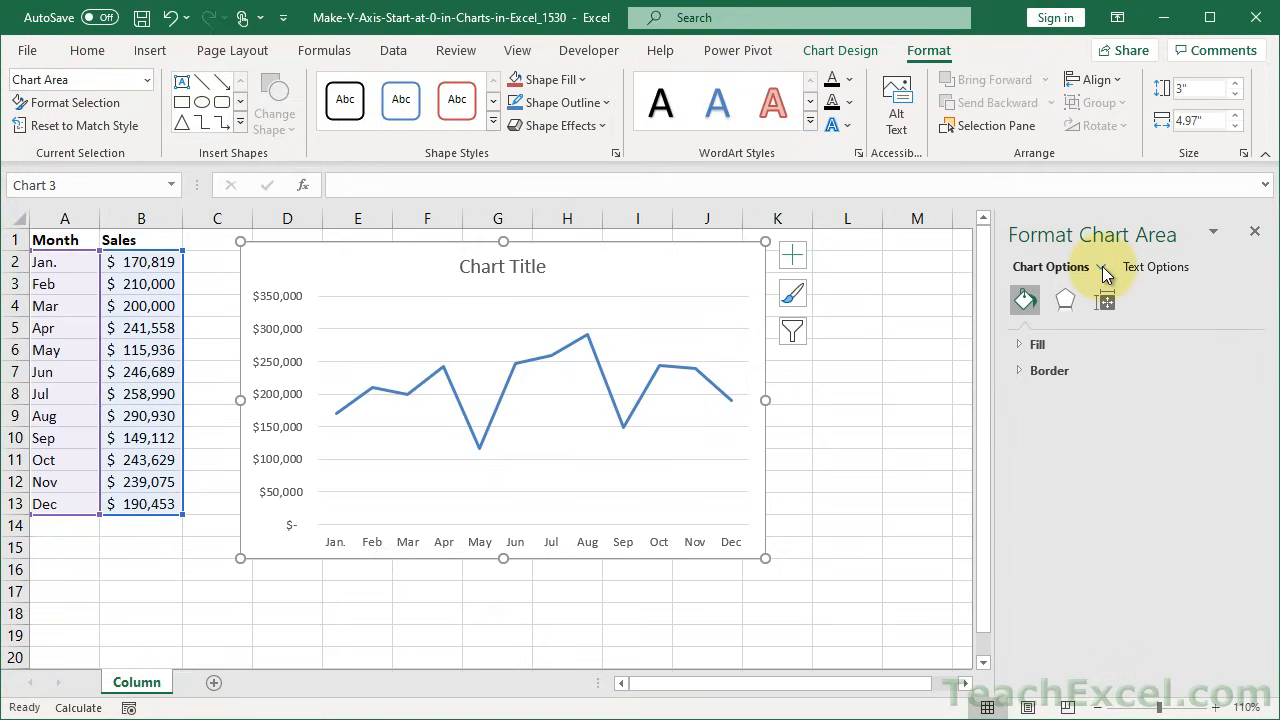
Step: Retarget the pane to the Vertical (Value) Axis and show its bounds 0–350,000 with major units 50,000
{"action": "left_click", "coordinate": [1104, 268]}
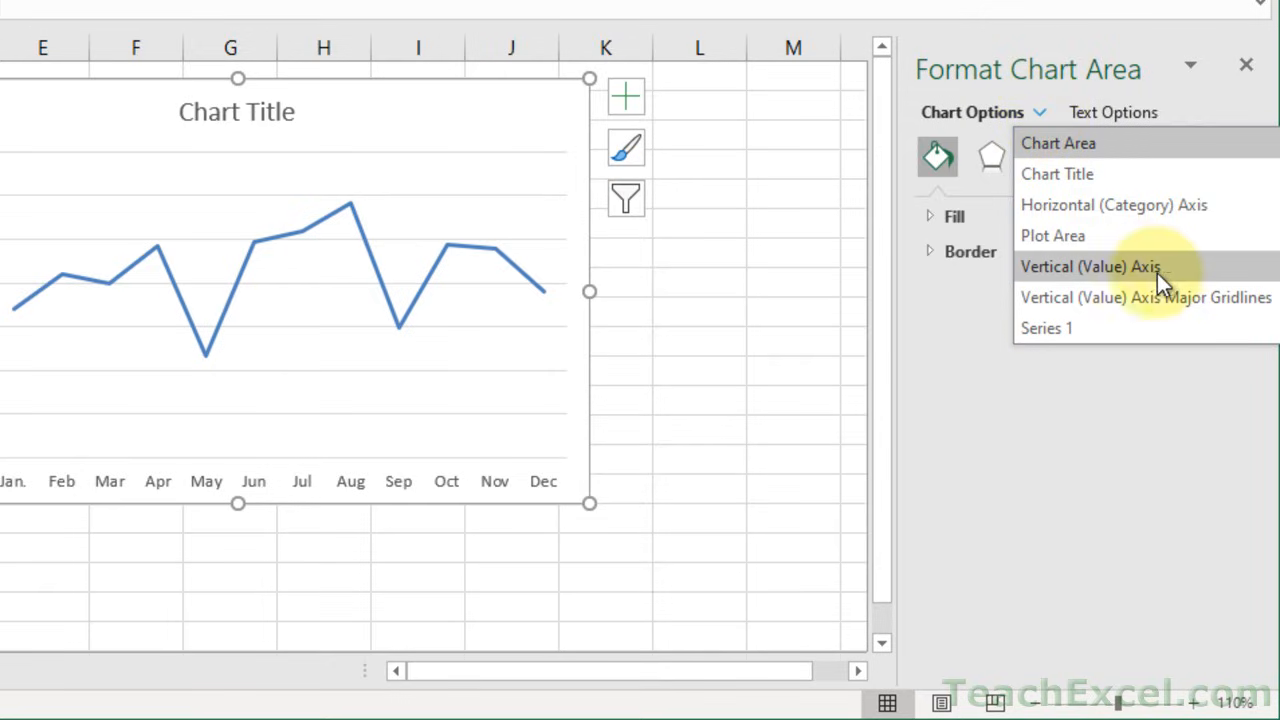
{"action": "mouse_move", "coordinate": [1154, 272]}
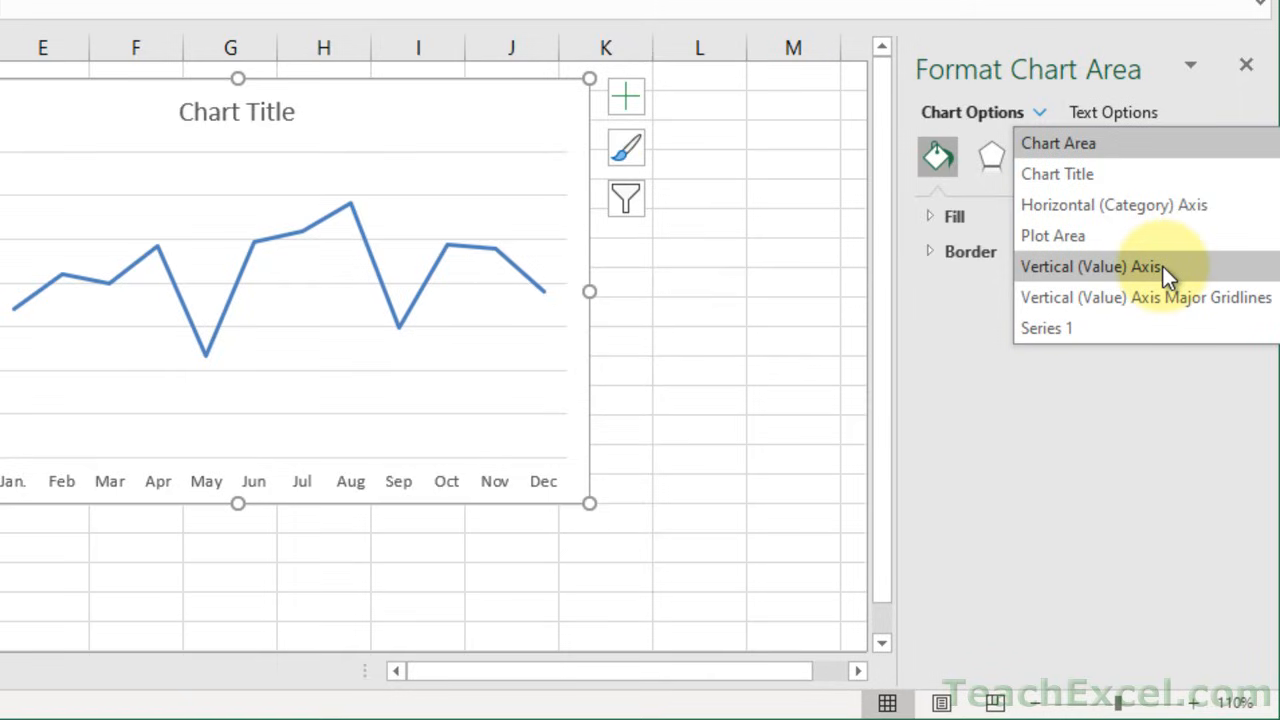
{"action": "left_click", "coordinate": [1098, 266]}
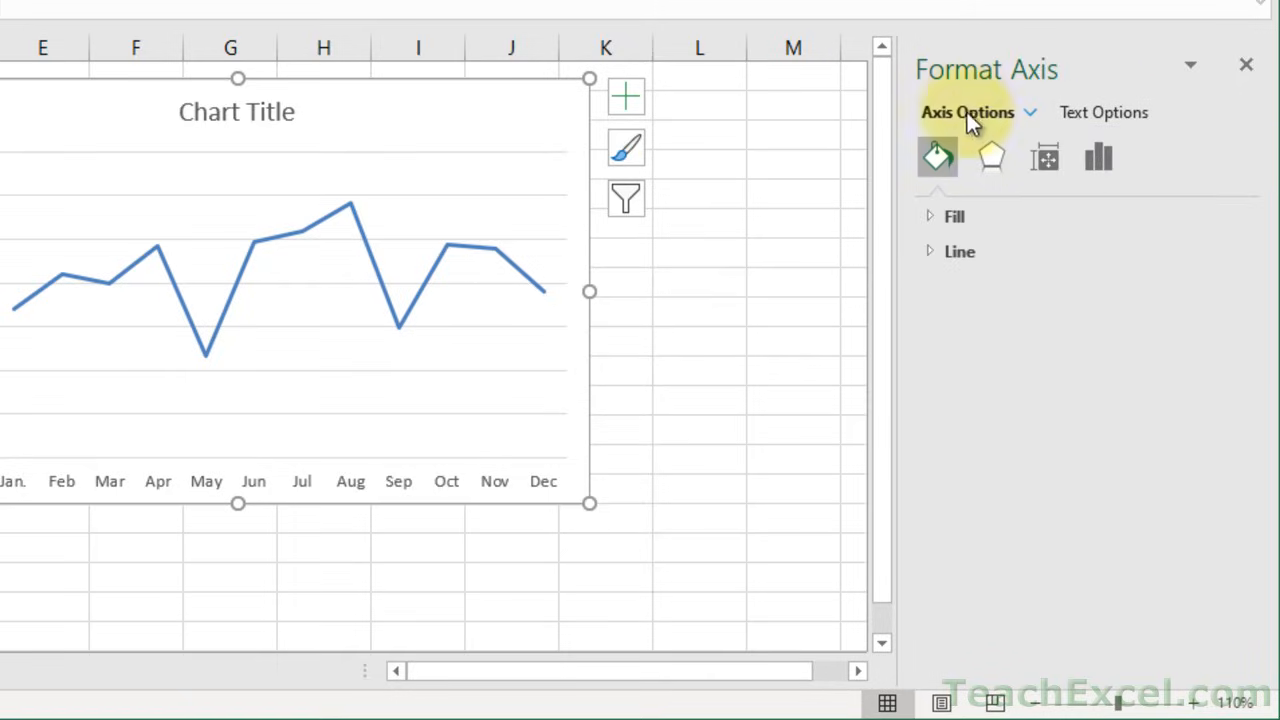
{"action": "mouse_move", "coordinate": [1036, 64]}
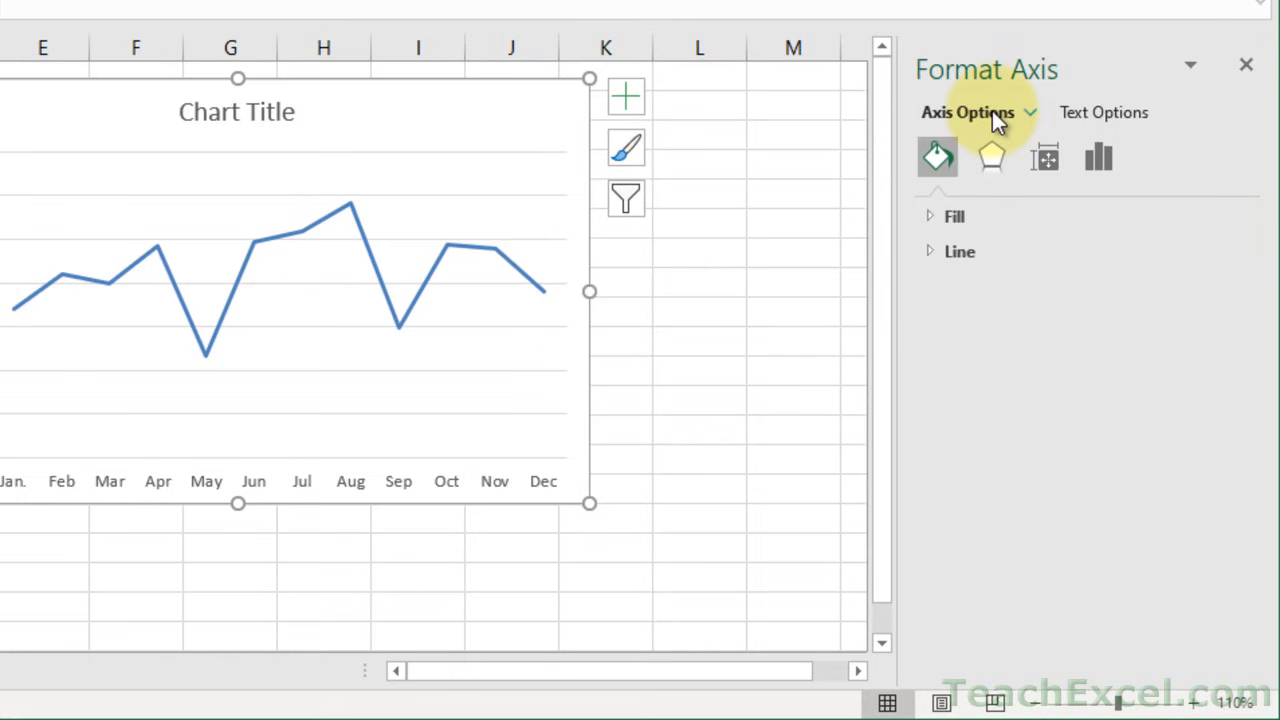
{"action": "left_click", "coordinate": [1032, 112]}
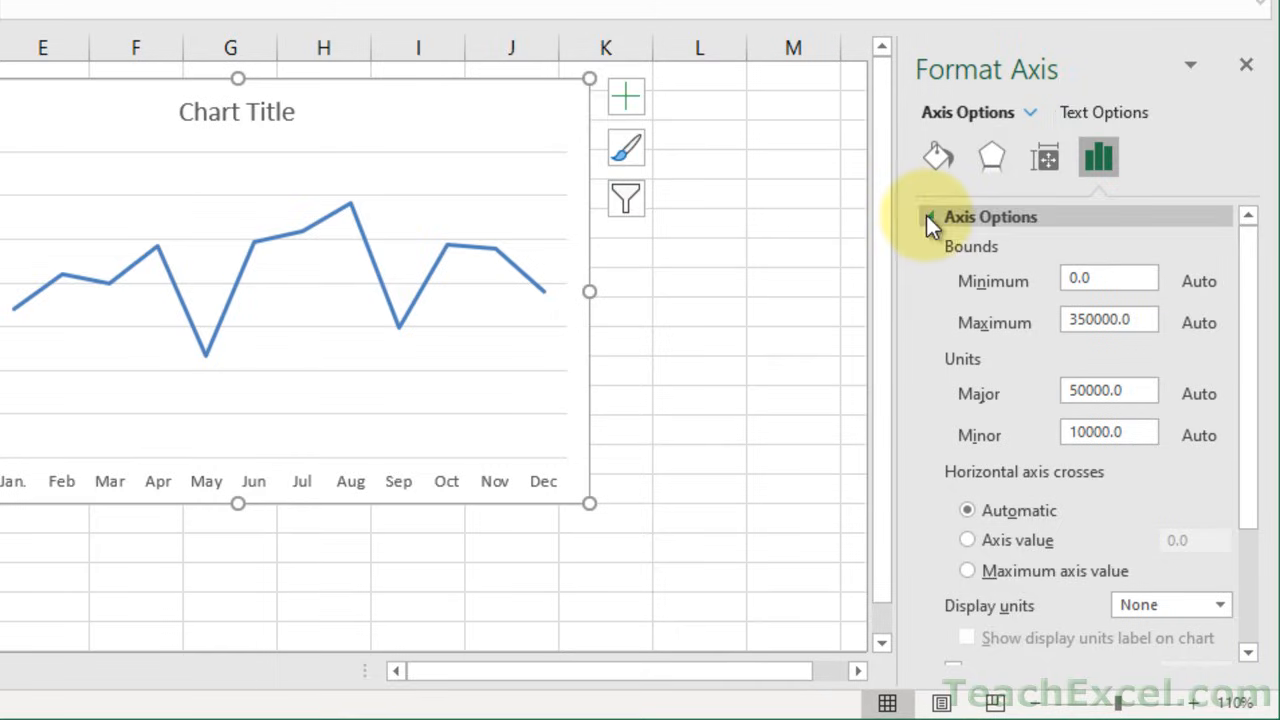
{"action": "left_click", "coordinate": [1104, 112]}
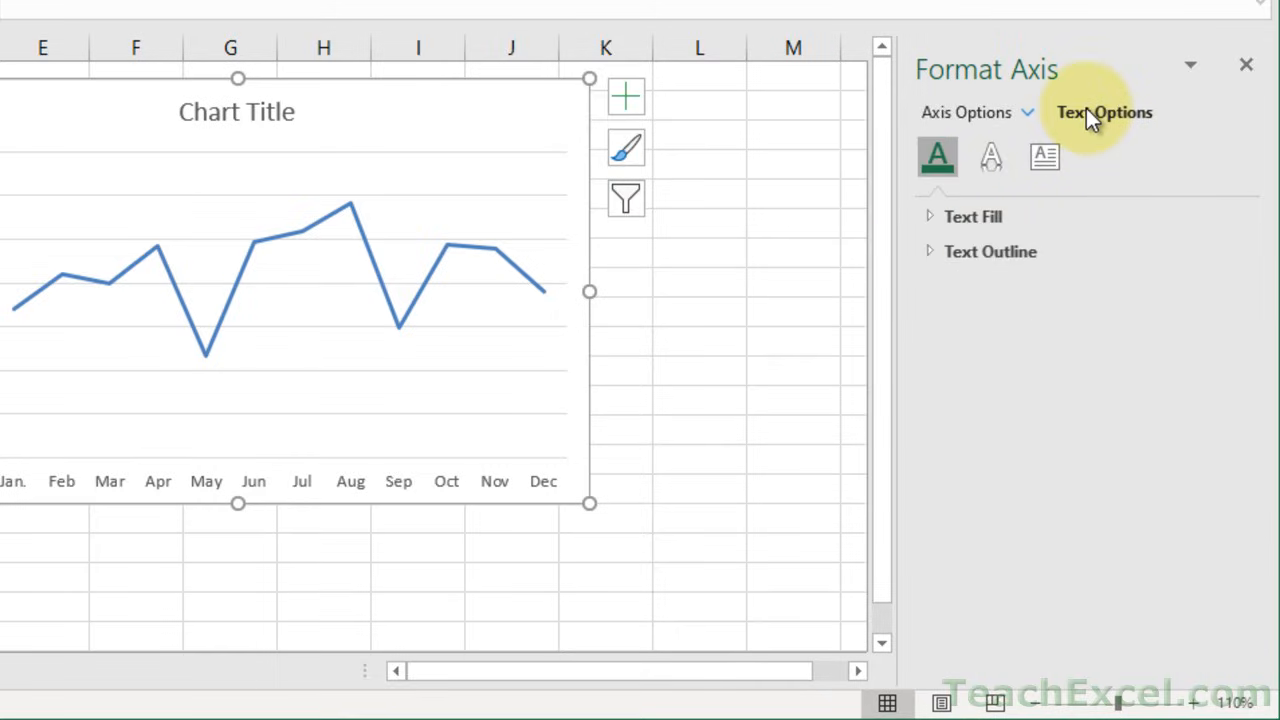
{"action": "left_click", "coordinate": [966, 112]}
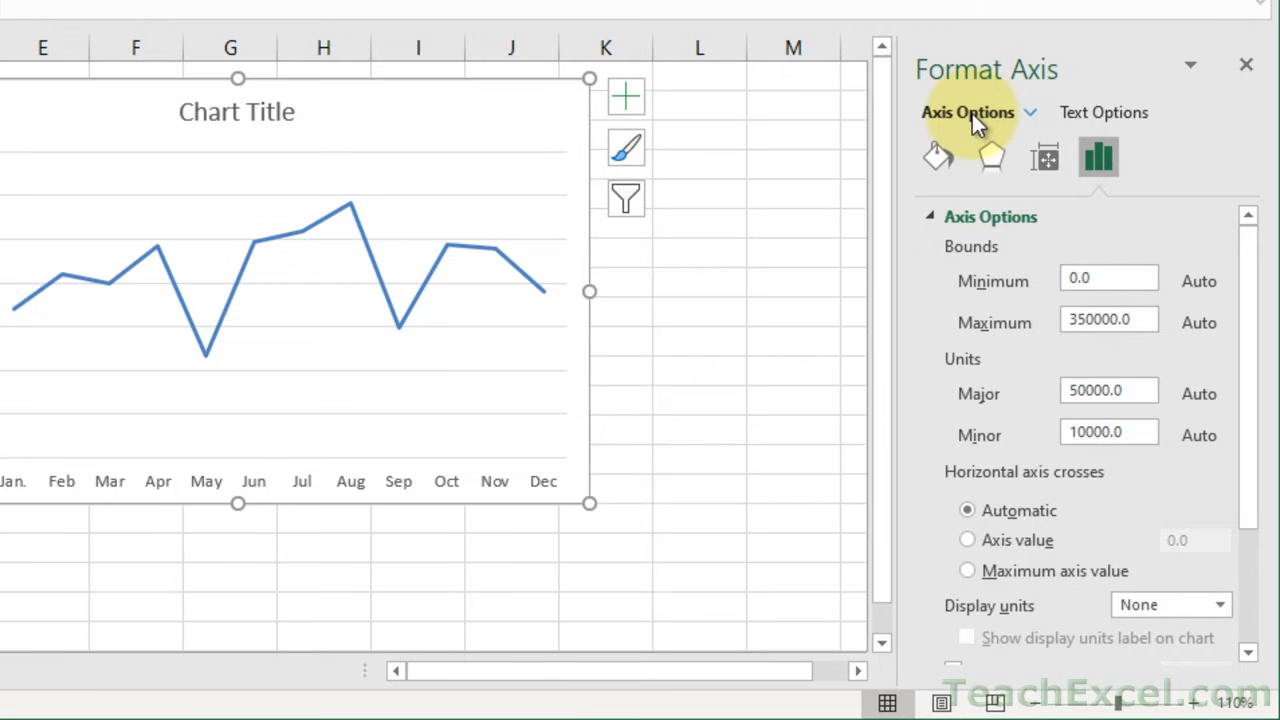
{"action": "mouse_move", "coordinate": [1136, 304]}
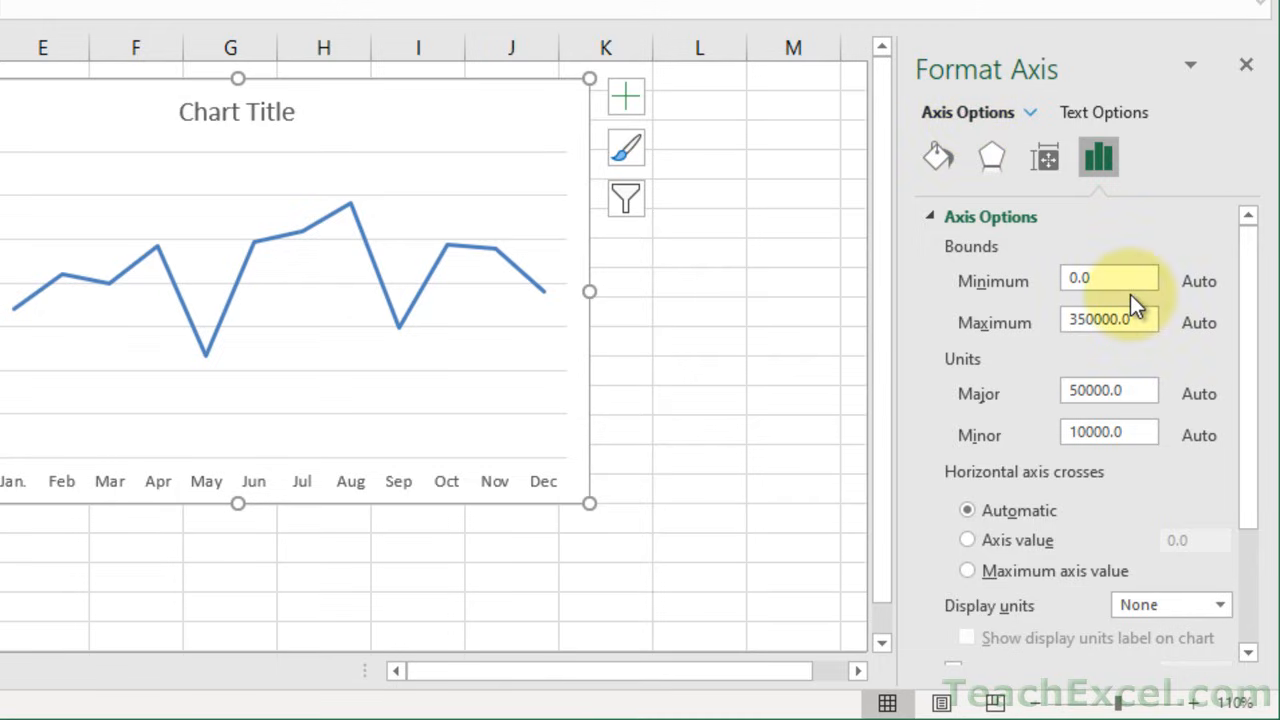
{"action": "left_click", "coordinate": [1108, 320]}
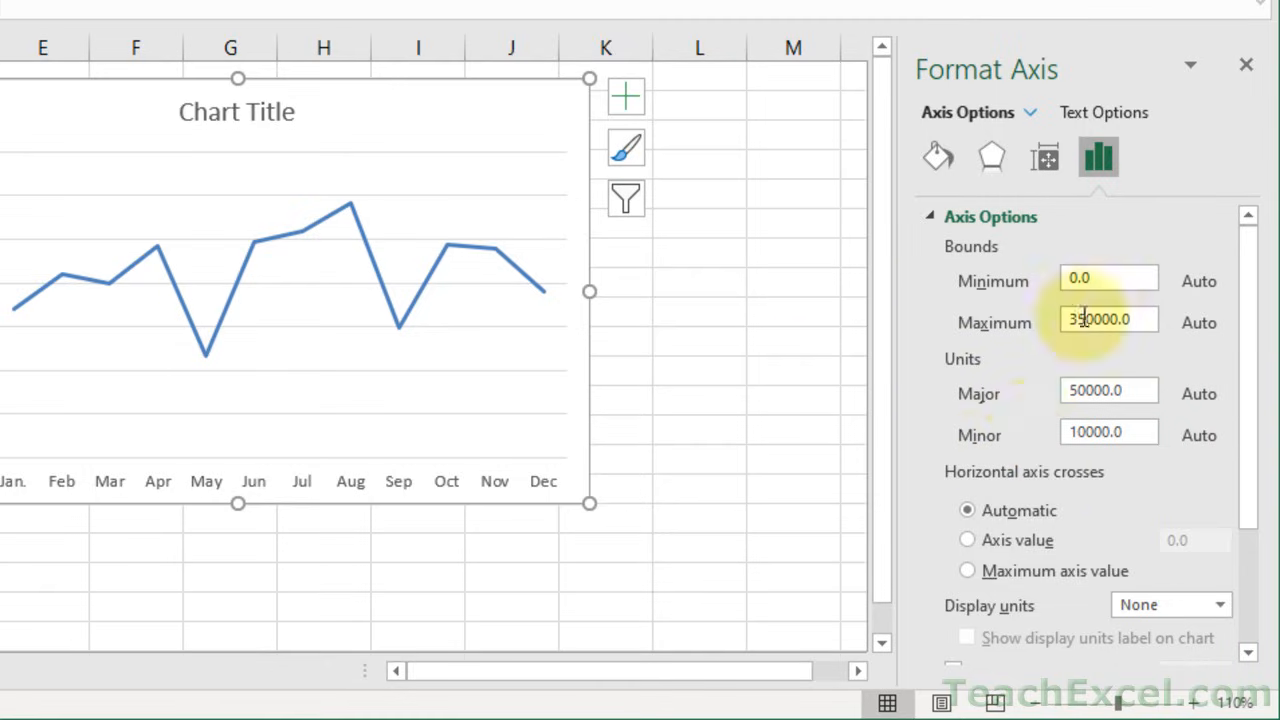